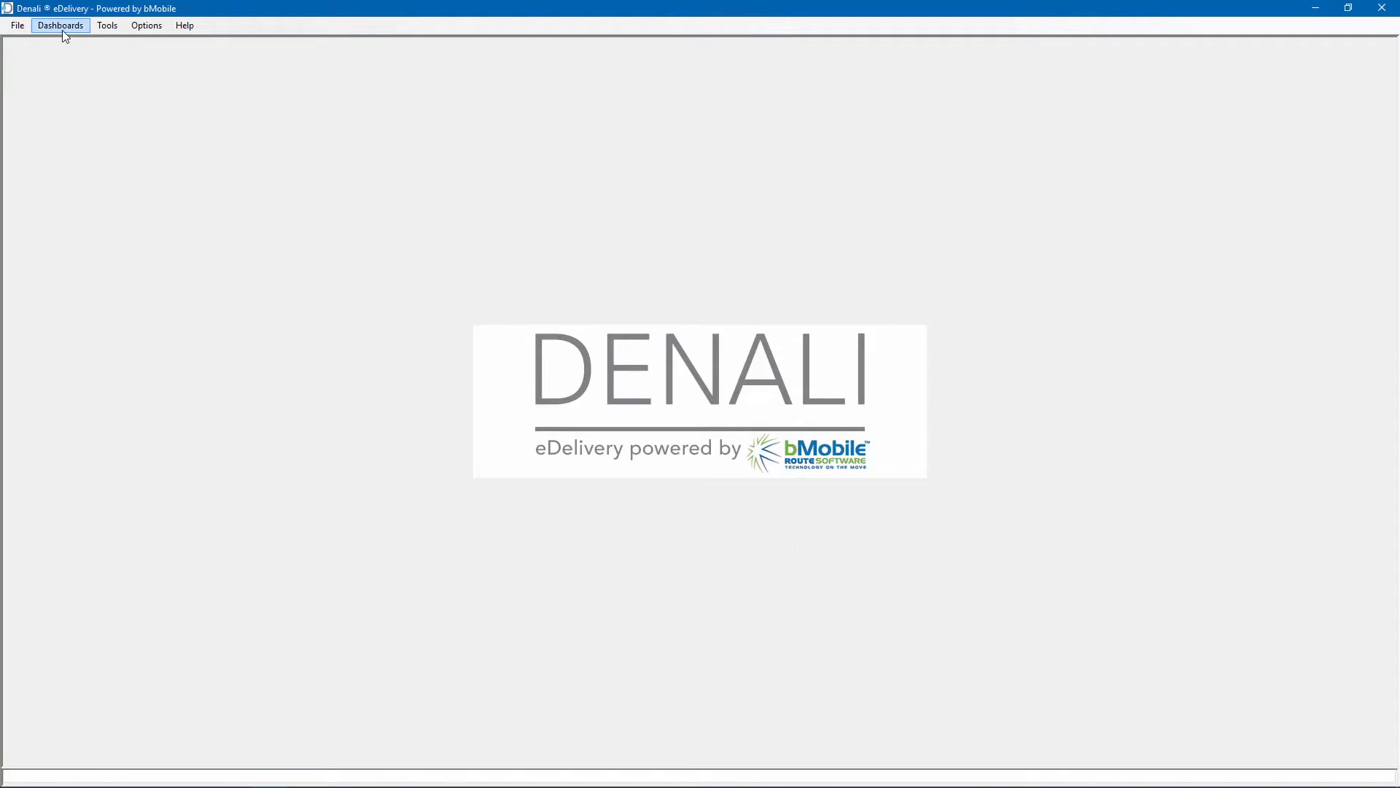
# Step: Open the Email Dashboard from the Dashboards menu
pyautogui.click(59, 24)
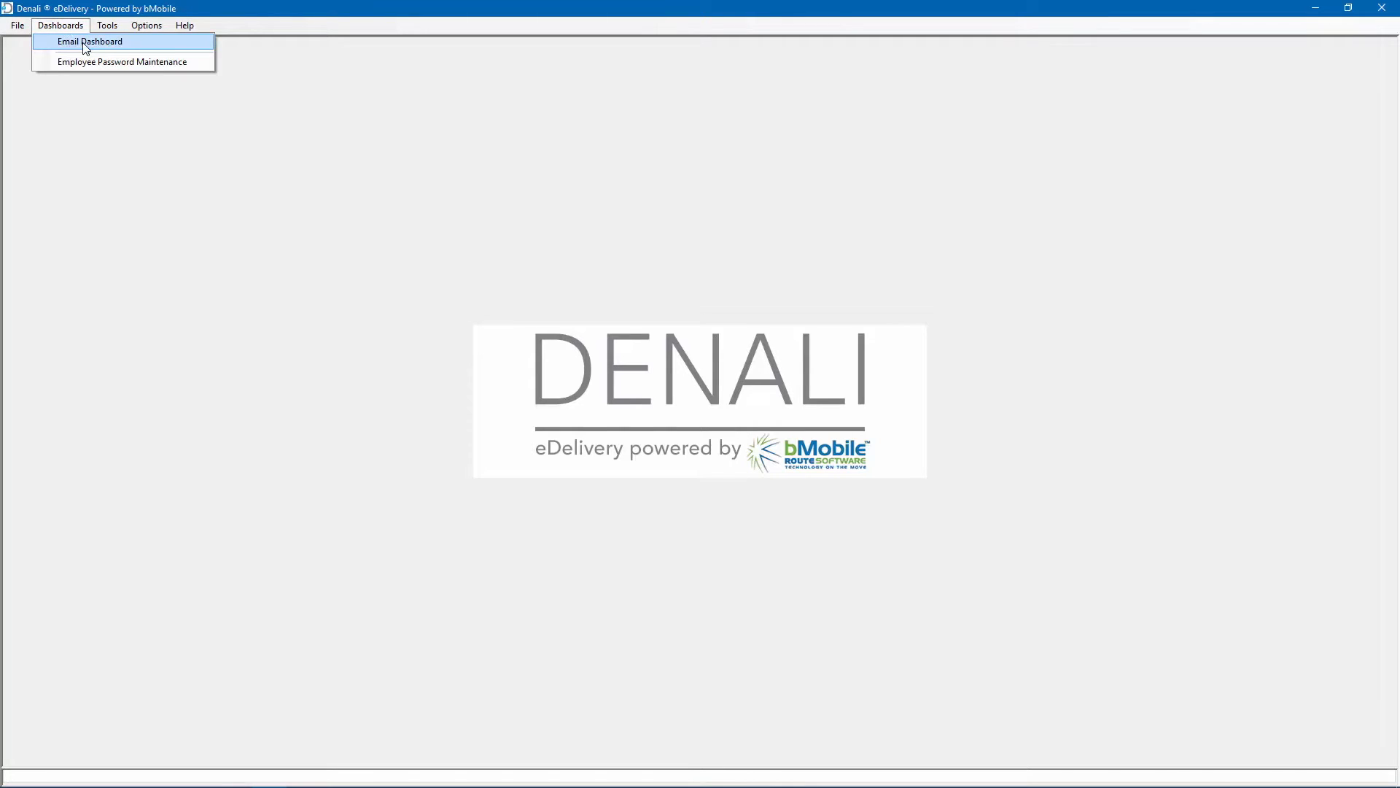
pyautogui.click(89, 41)
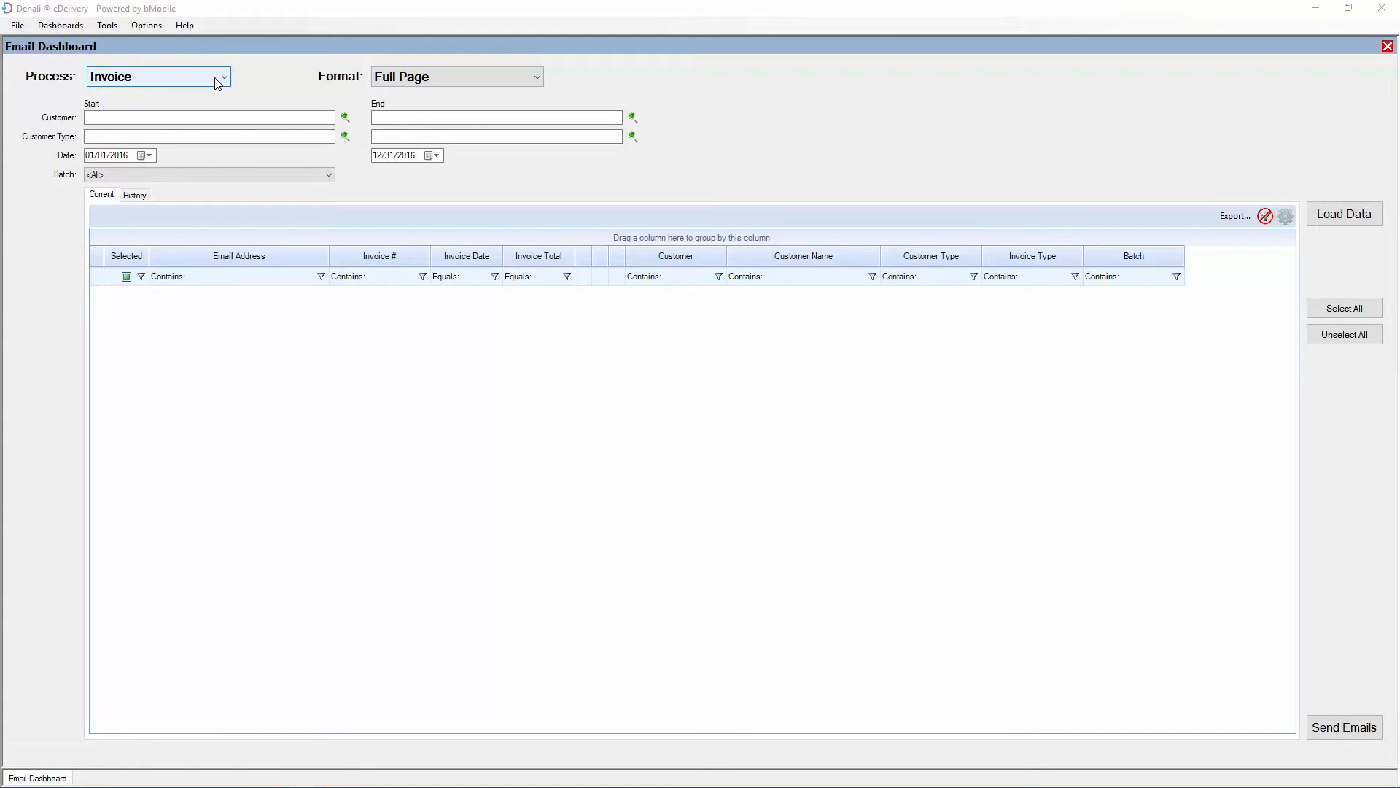
# Step: Keep Invoice as the process and view History from 01/01/2014 to 12/31/2016
pyautogui.click(222, 77)
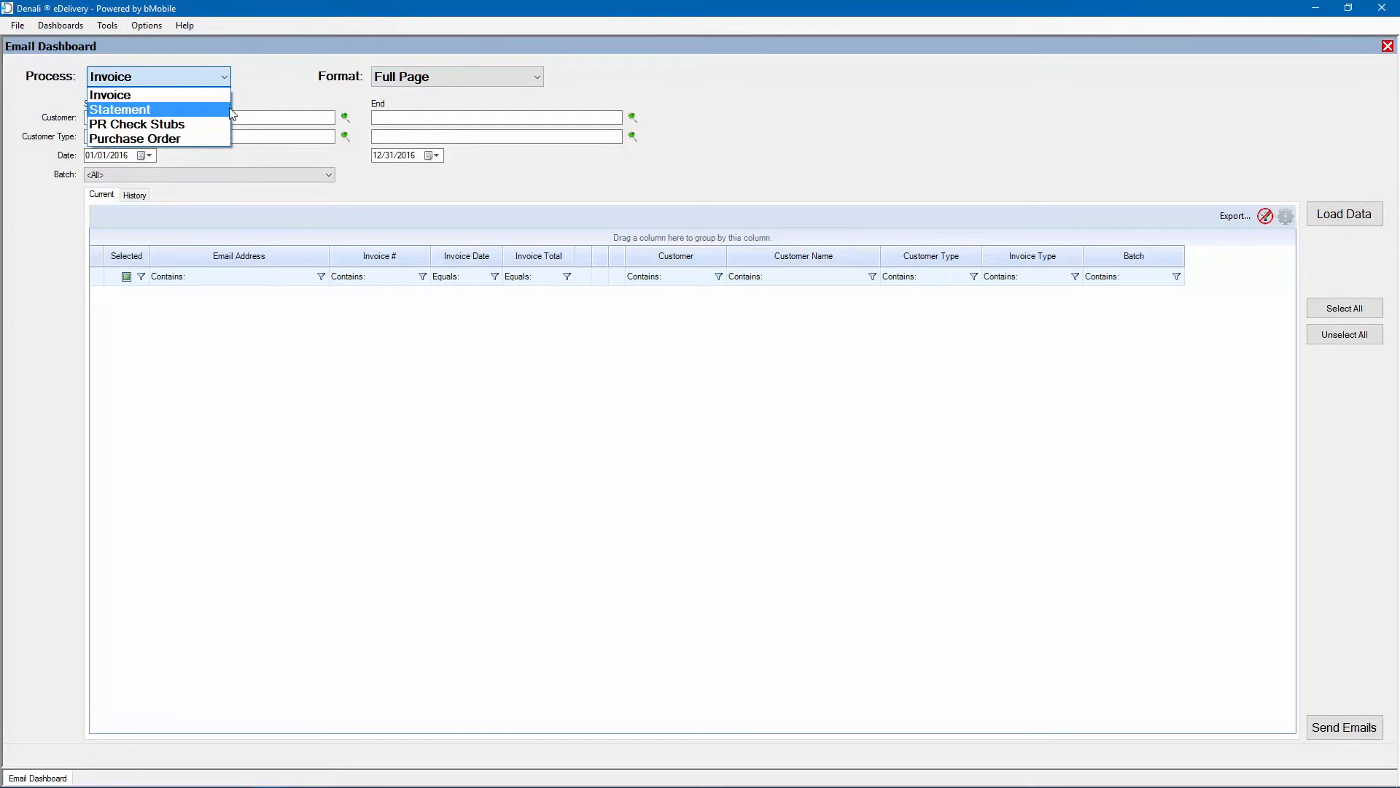
pyautogui.moveTo(156, 139)
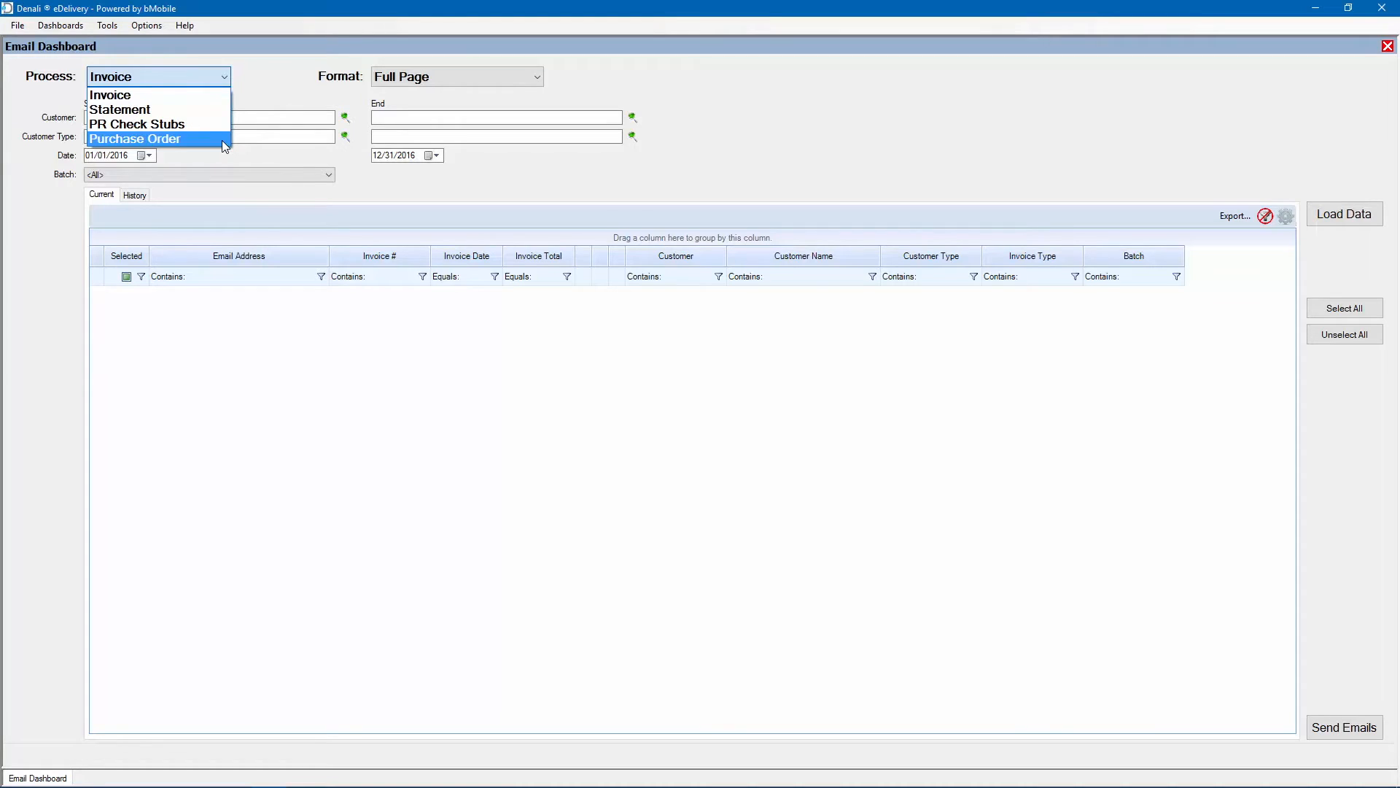
pyautogui.moveTo(156, 109)
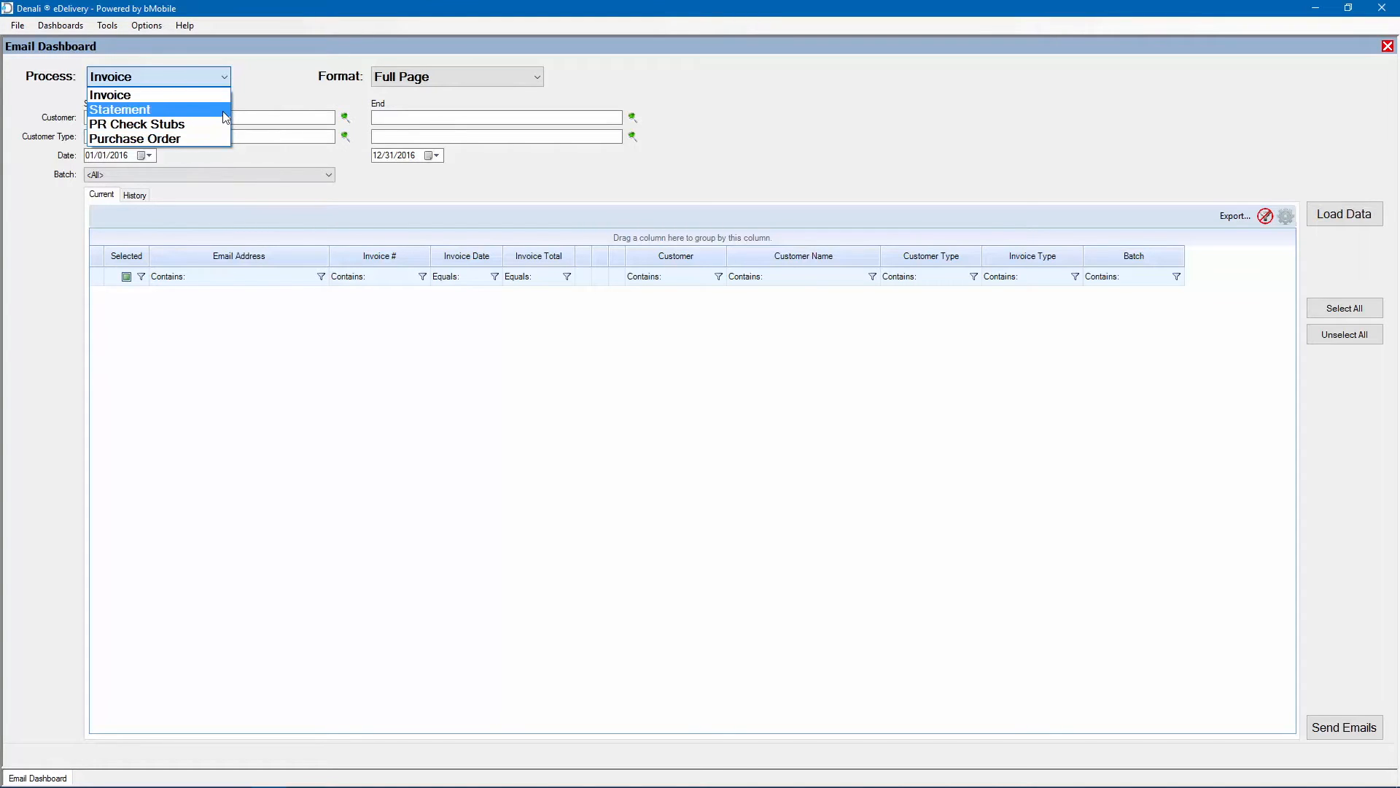
pyautogui.moveTo(111, 94)
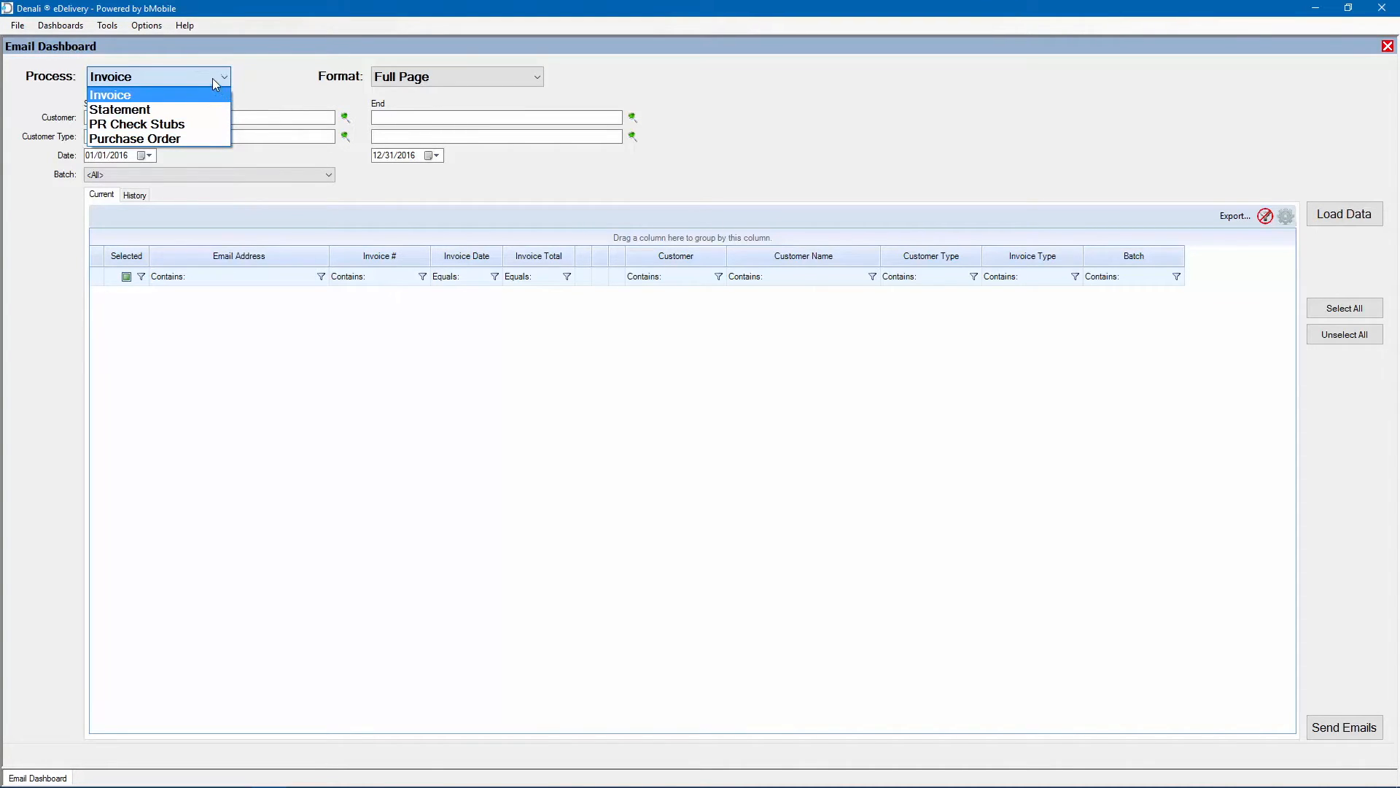
pyautogui.click(110, 95)
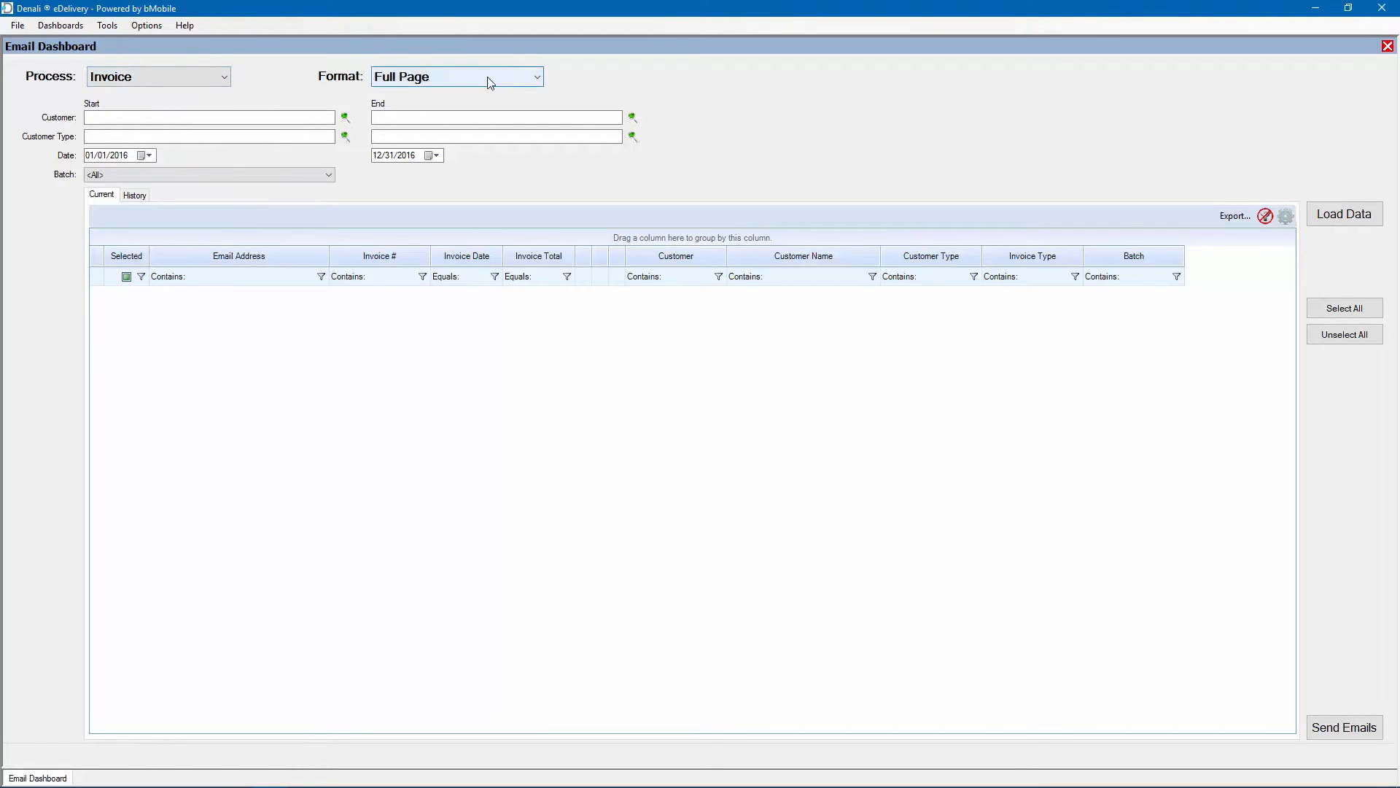
pyautogui.click(209, 136)
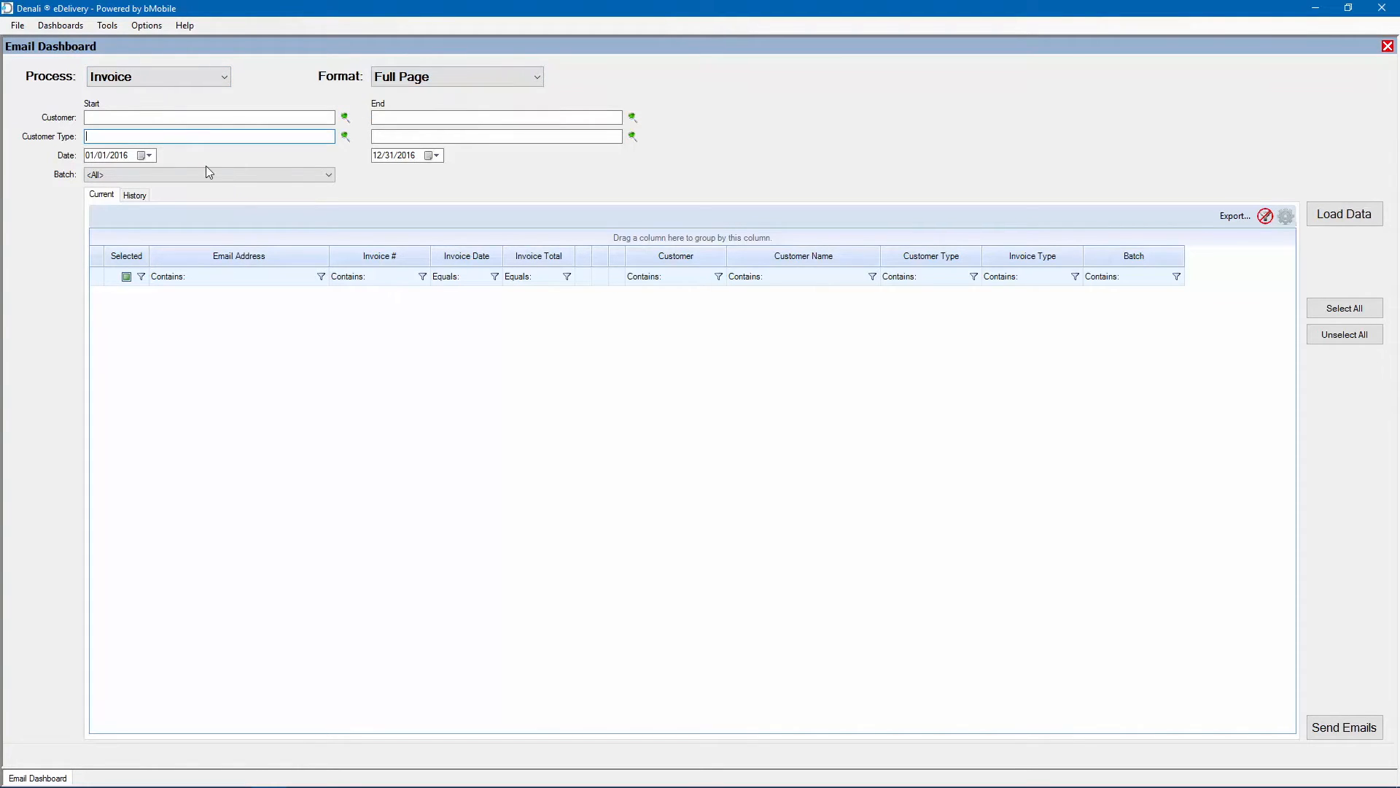
pyautogui.click(148, 155)
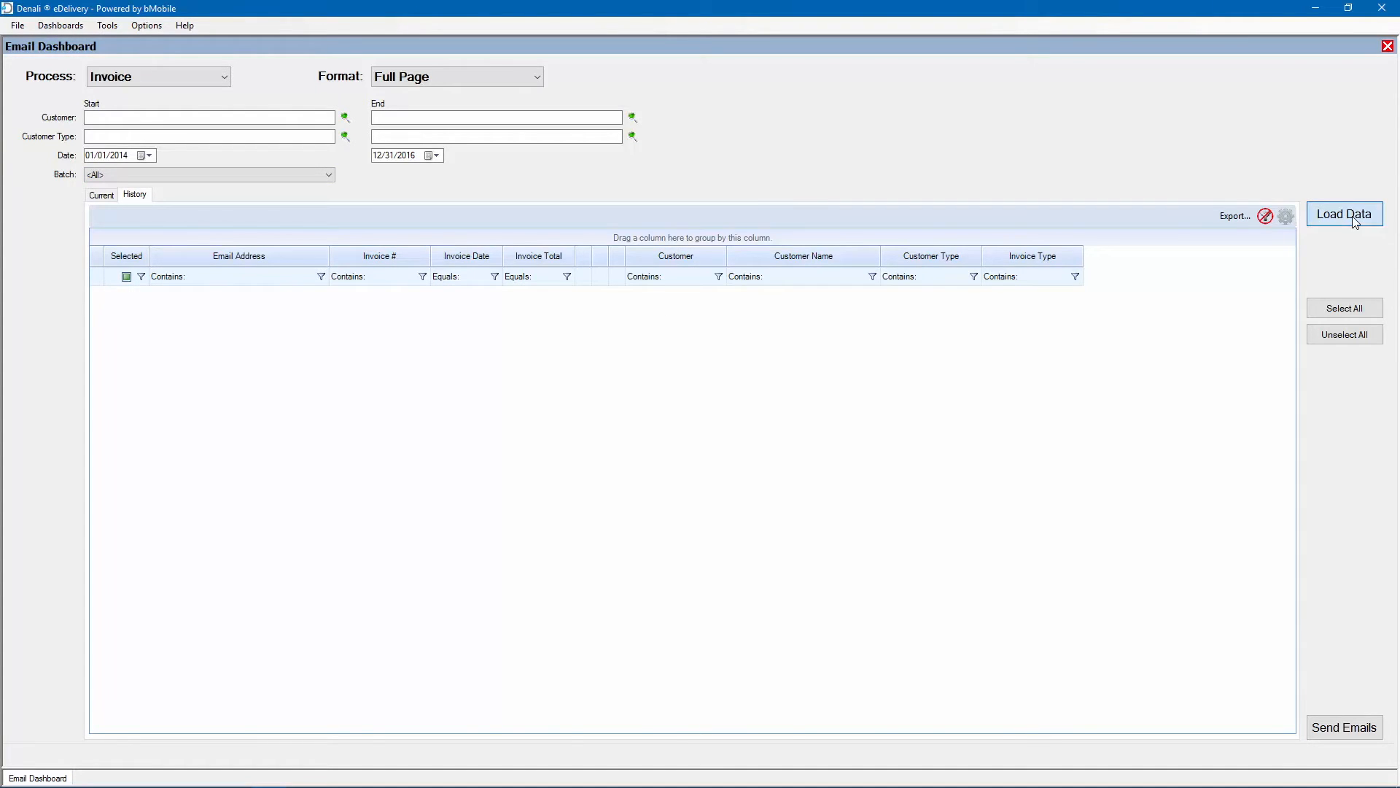
# Step: Load the 2014–2016 invoice records, try editing an email, then select and unselect all rows
pyautogui.click(321, 276)
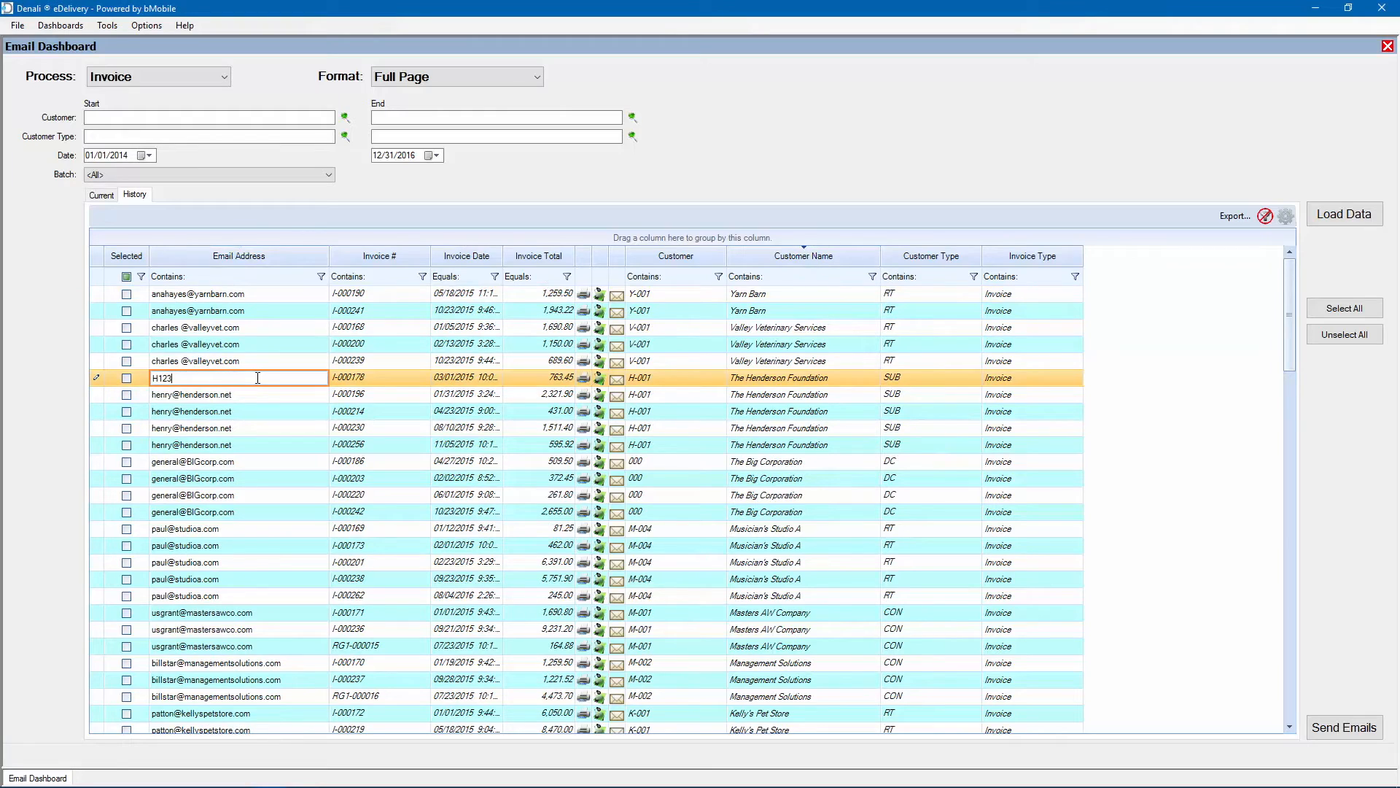
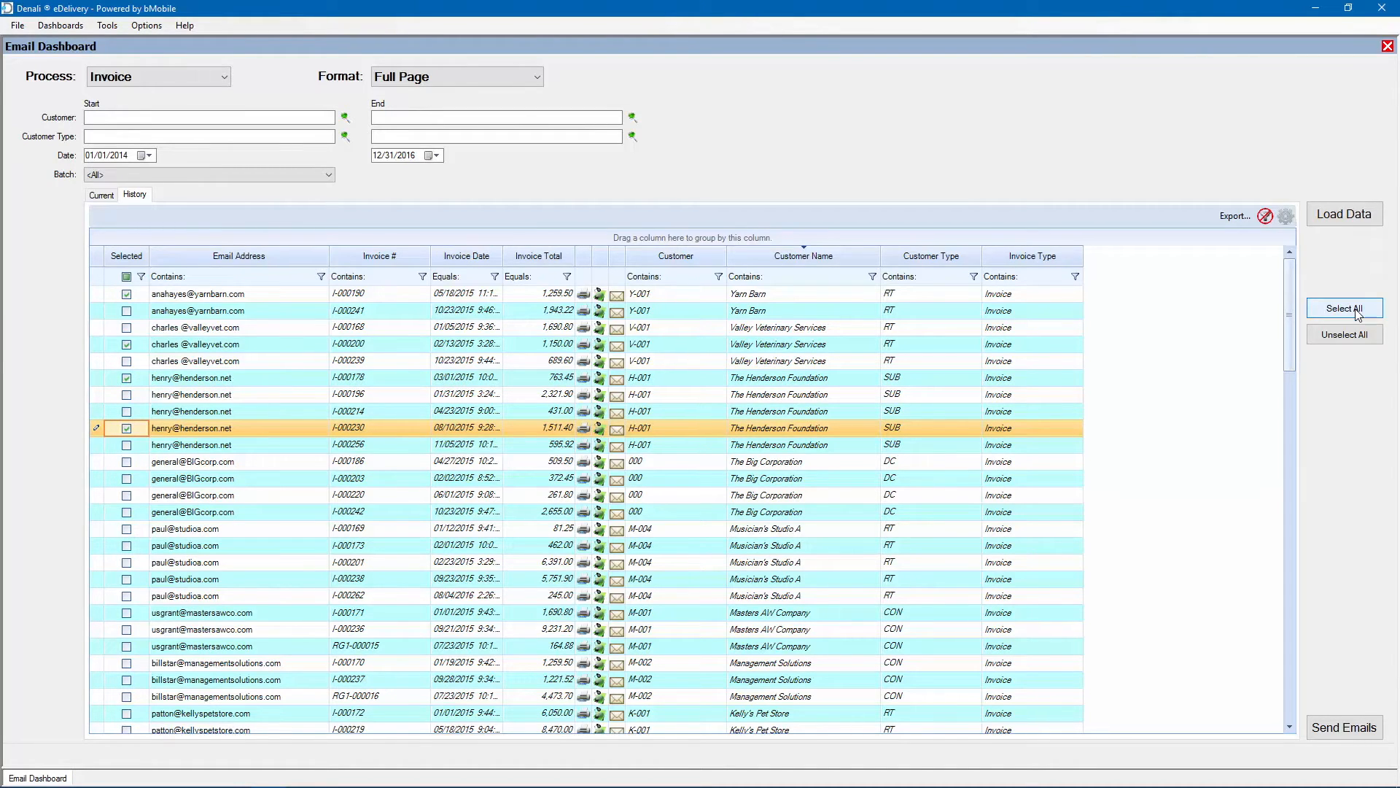
pyautogui.click(1343, 308)
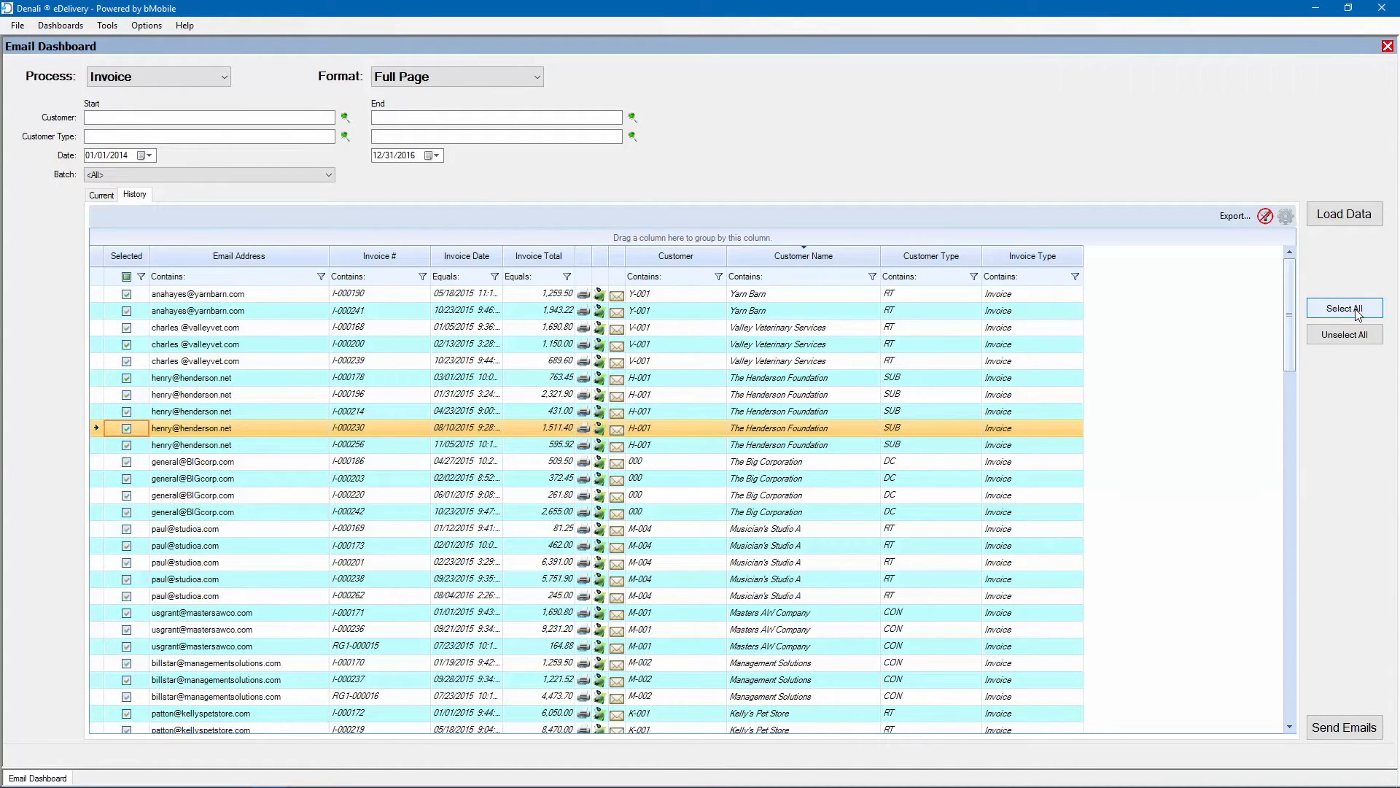
pyautogui.click(1344, 334)
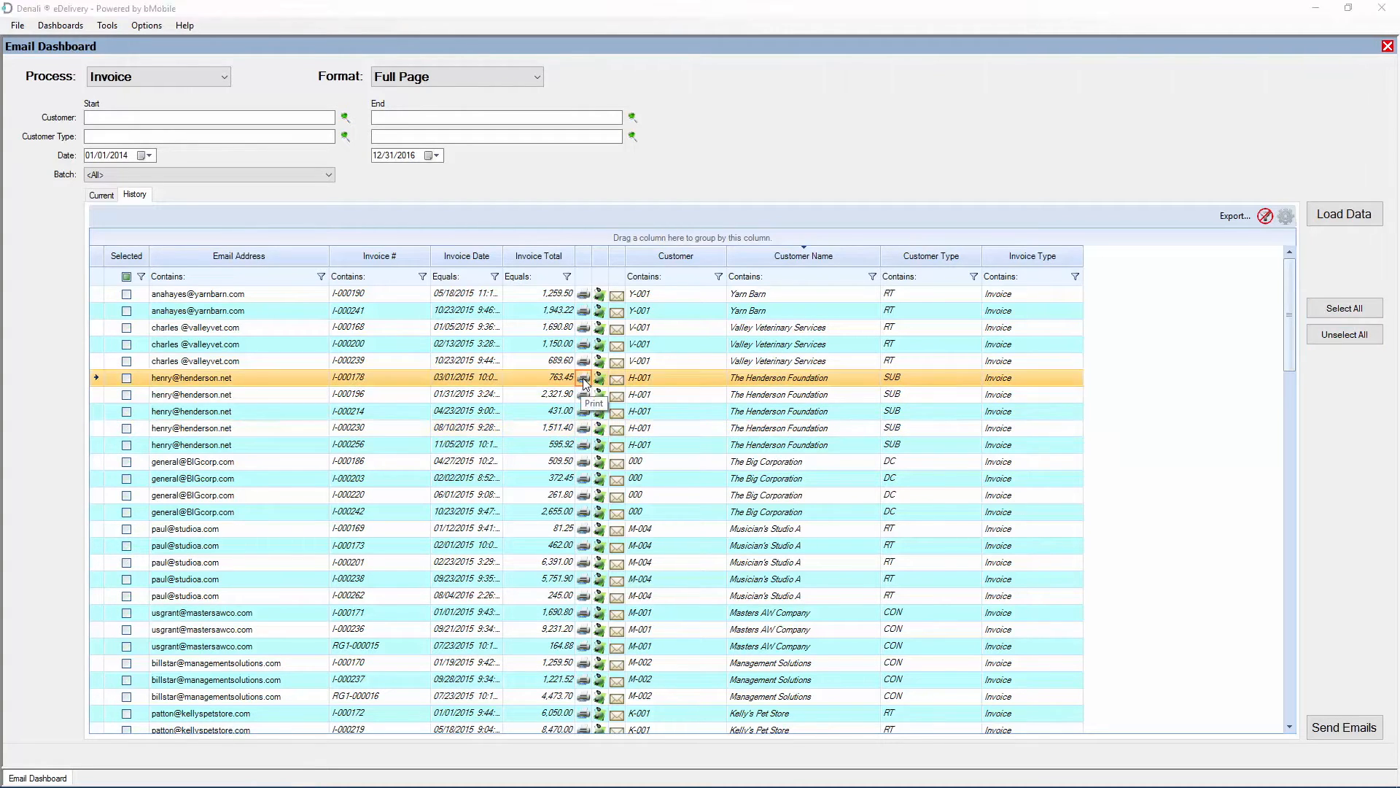
# Step: Inspect a row's Print and Email icons, then close the Email Dashboard
pyautogui.click(584, 377)
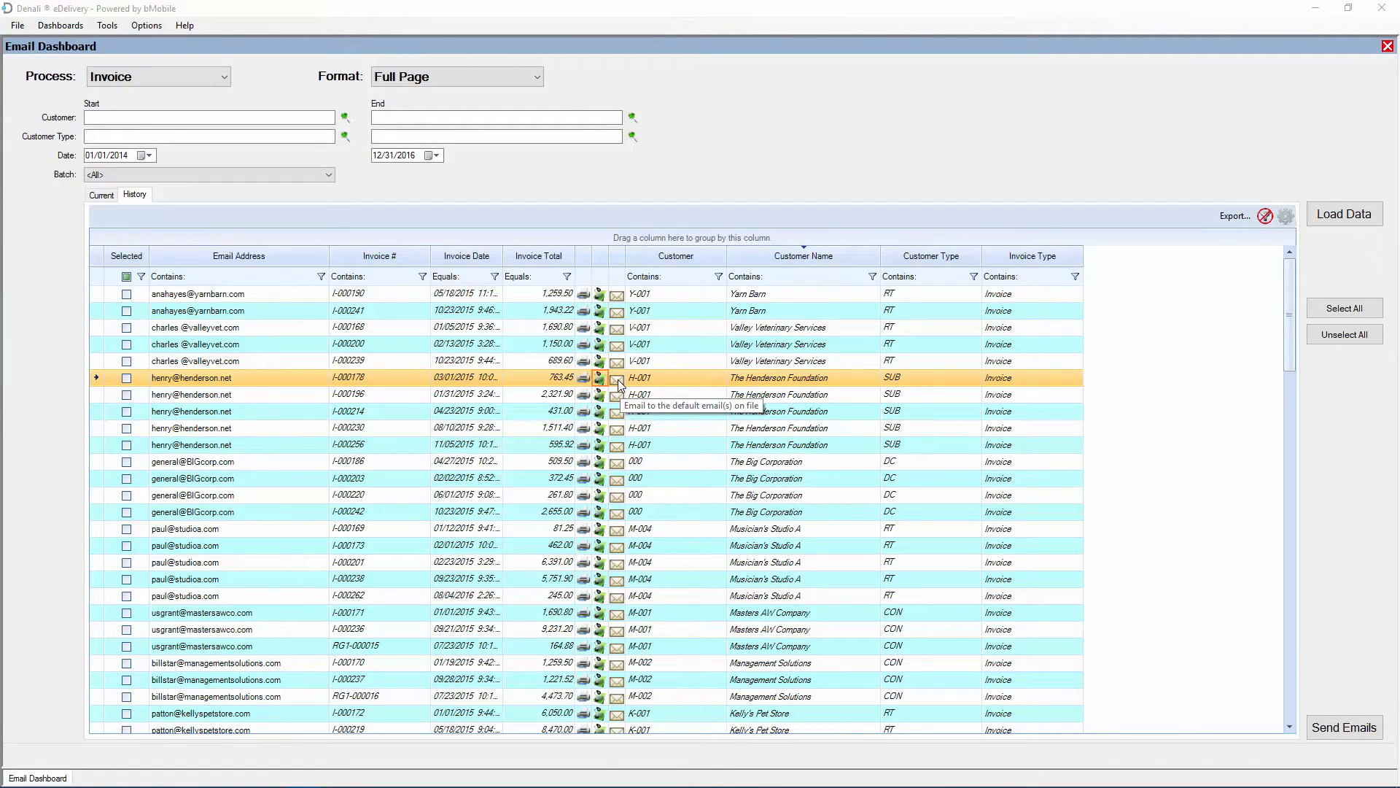
pyautogui.click(1387, 45)
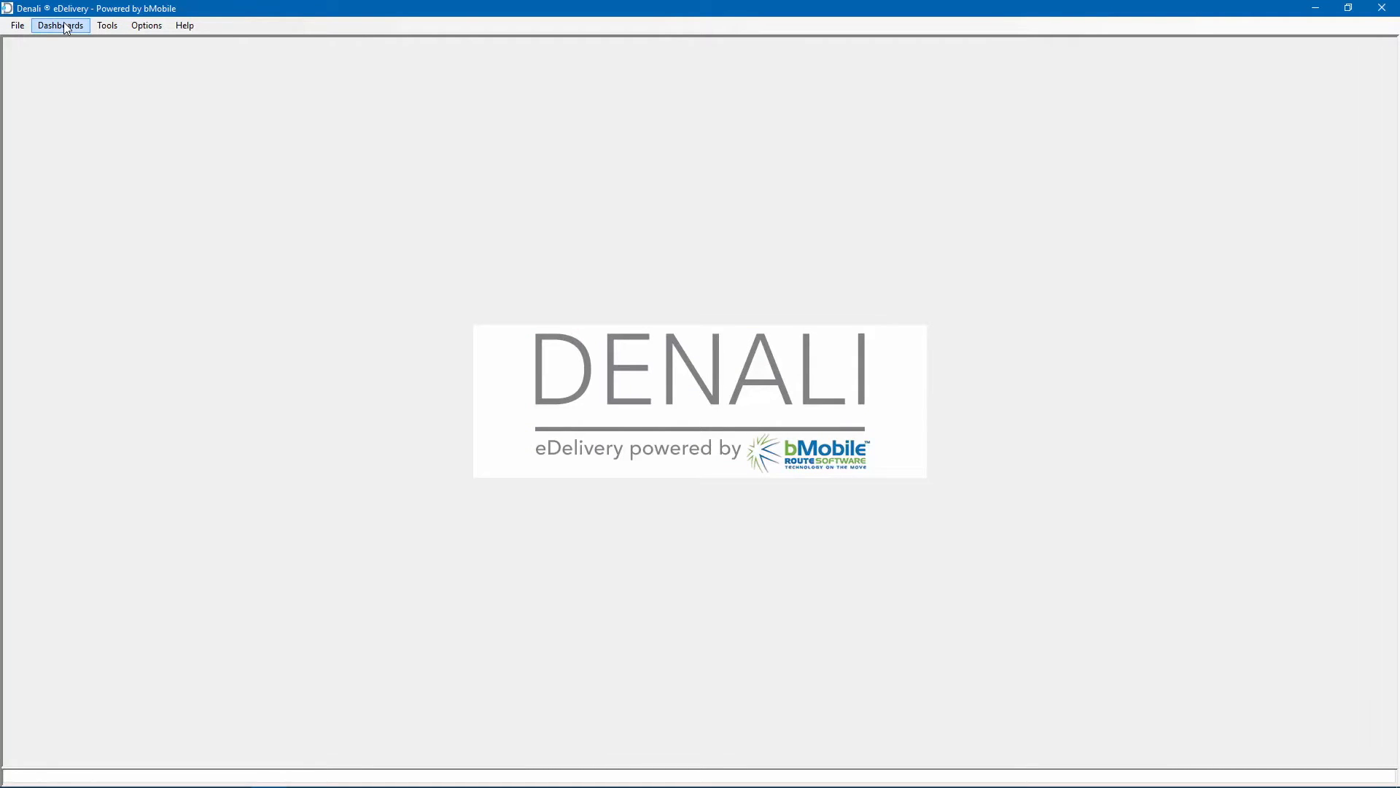
# Step: Open Employee Password Maintenance from the Dashboards menu
pyautogui.click(59, 24)
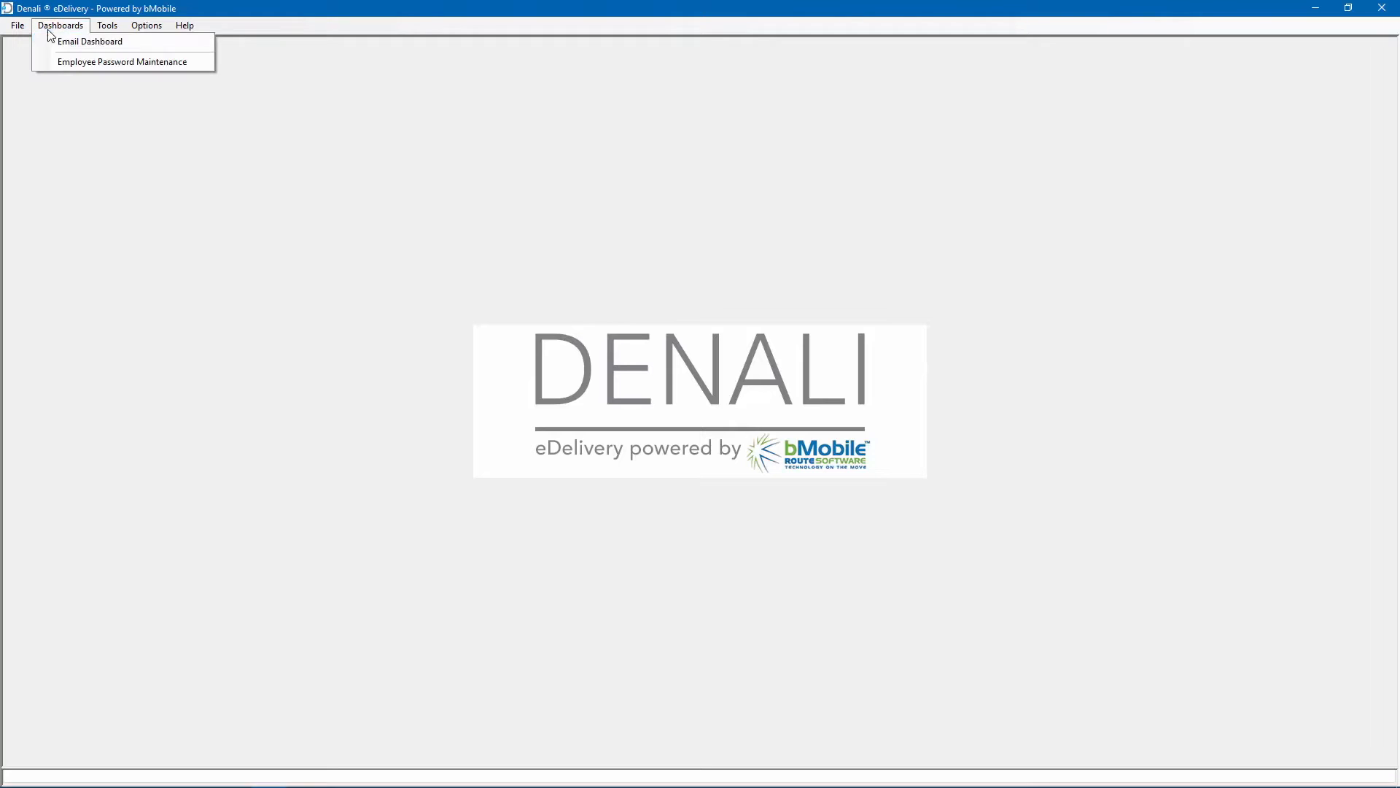
pyautogui.moveTo(123, 61)
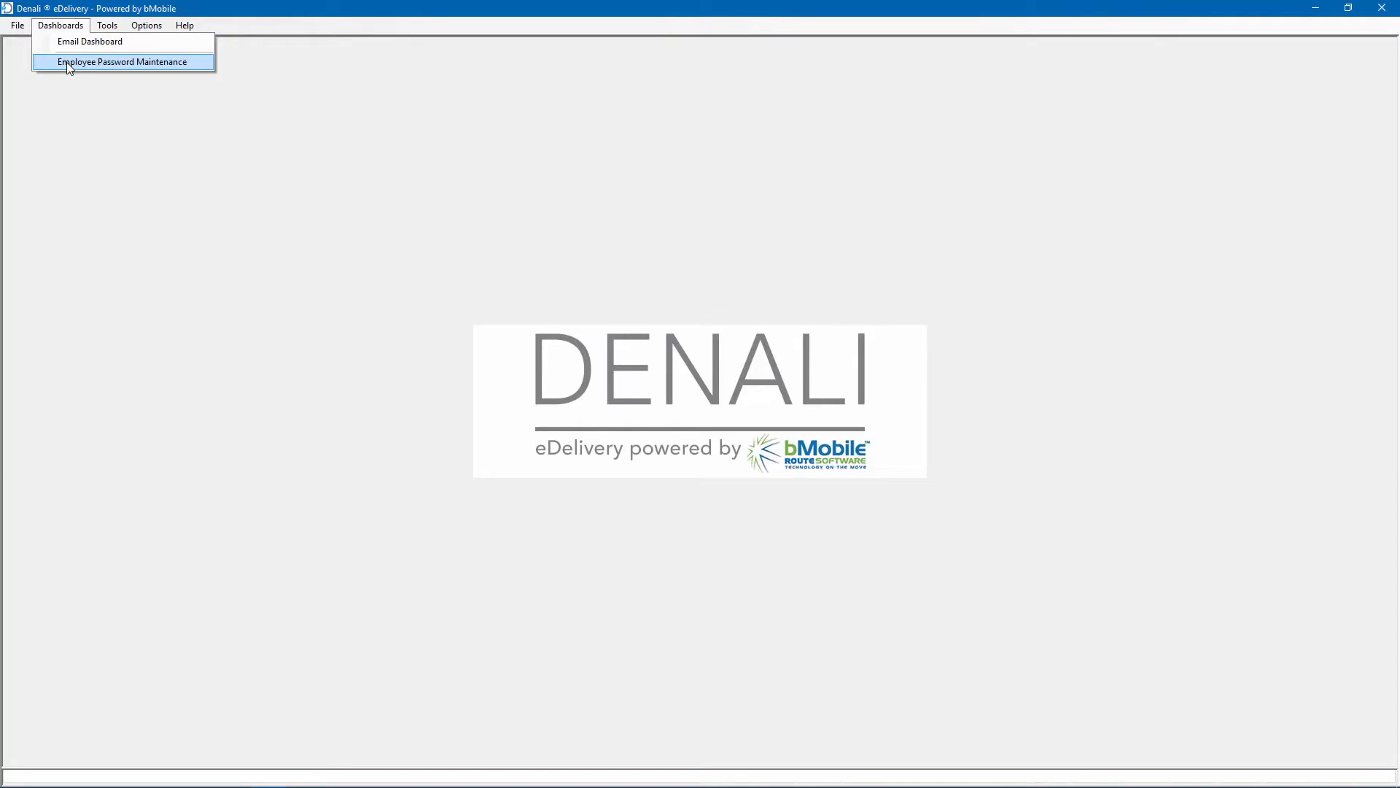
pyautogui.click(123, 61)
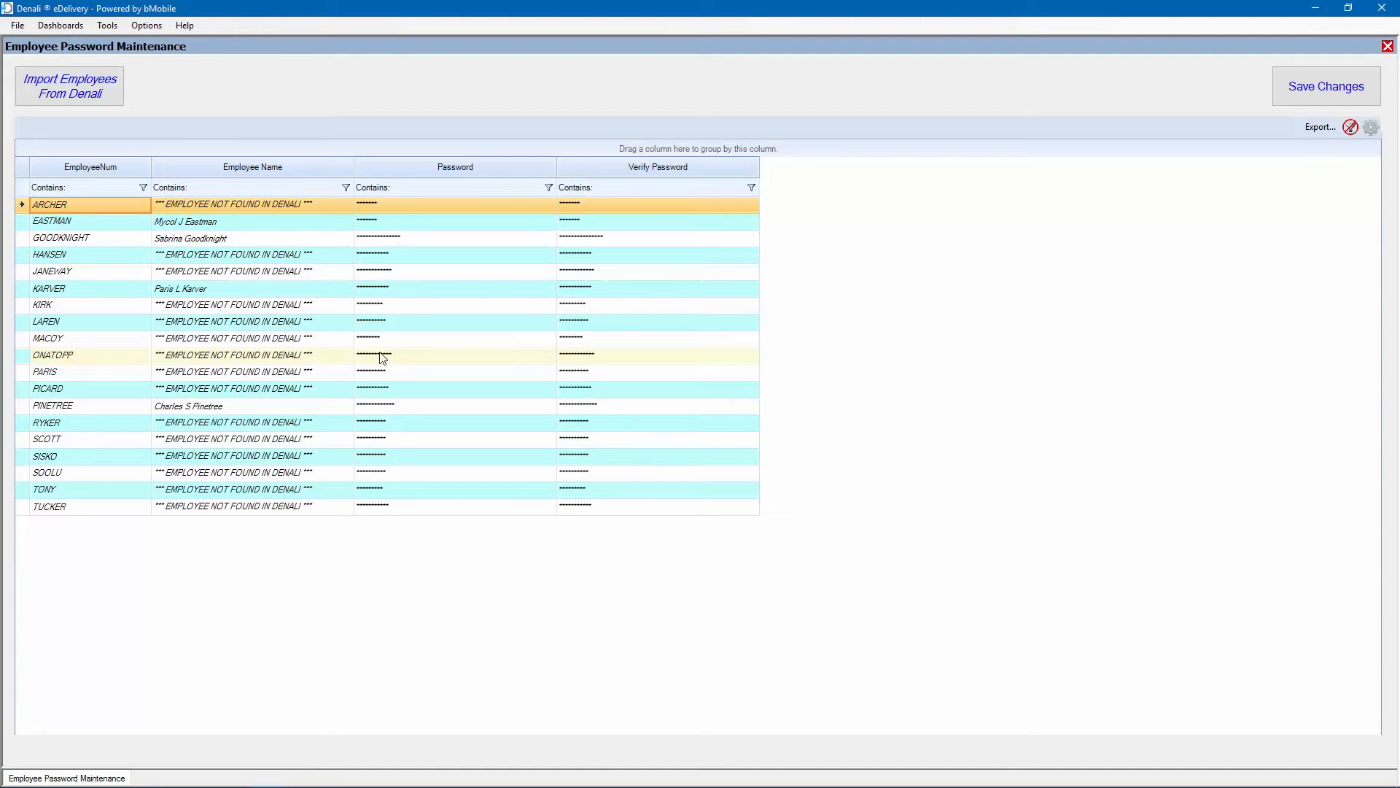
# Step: Enter a new password for ARCHER and start retyping it in Verify Password
pyautogui.click(366, 204)
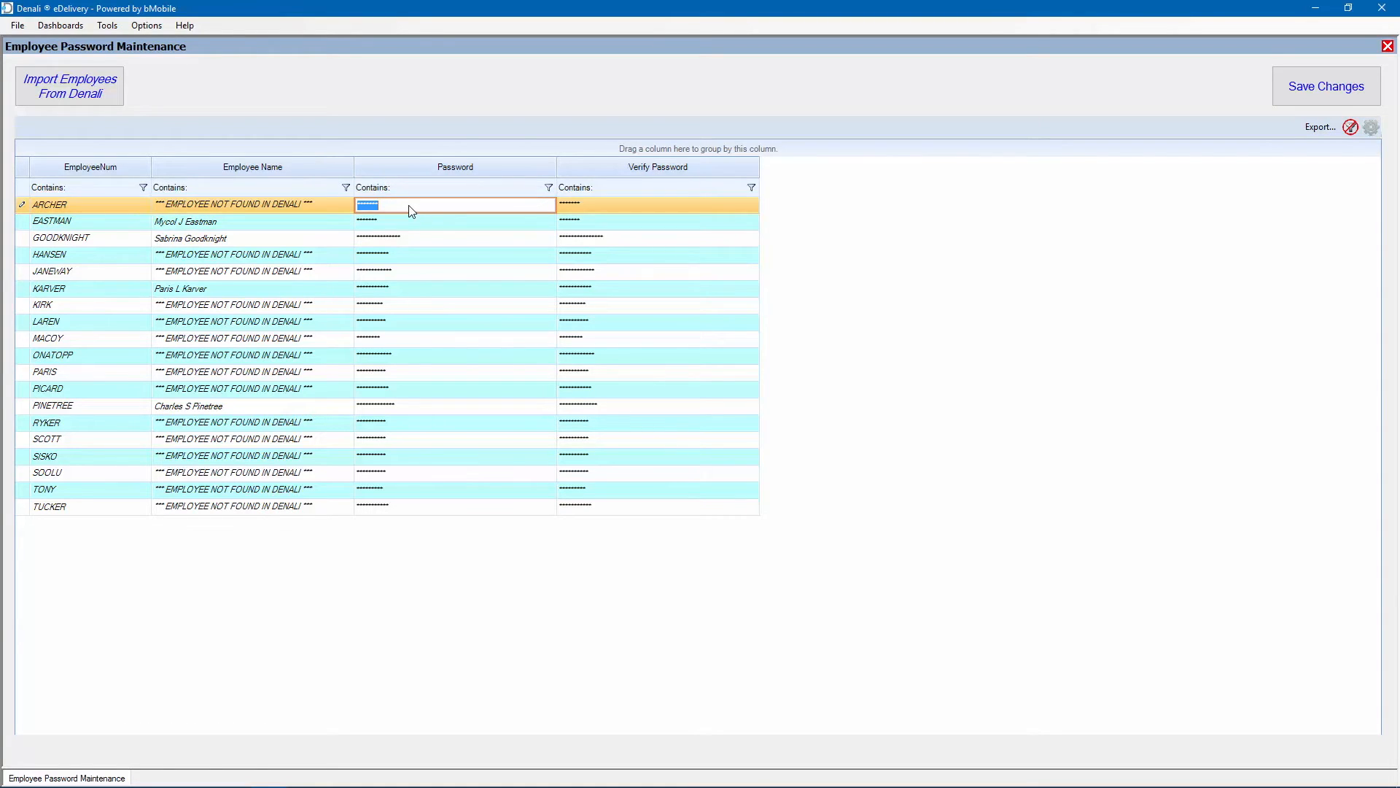
pyautogui.click(658, 204)
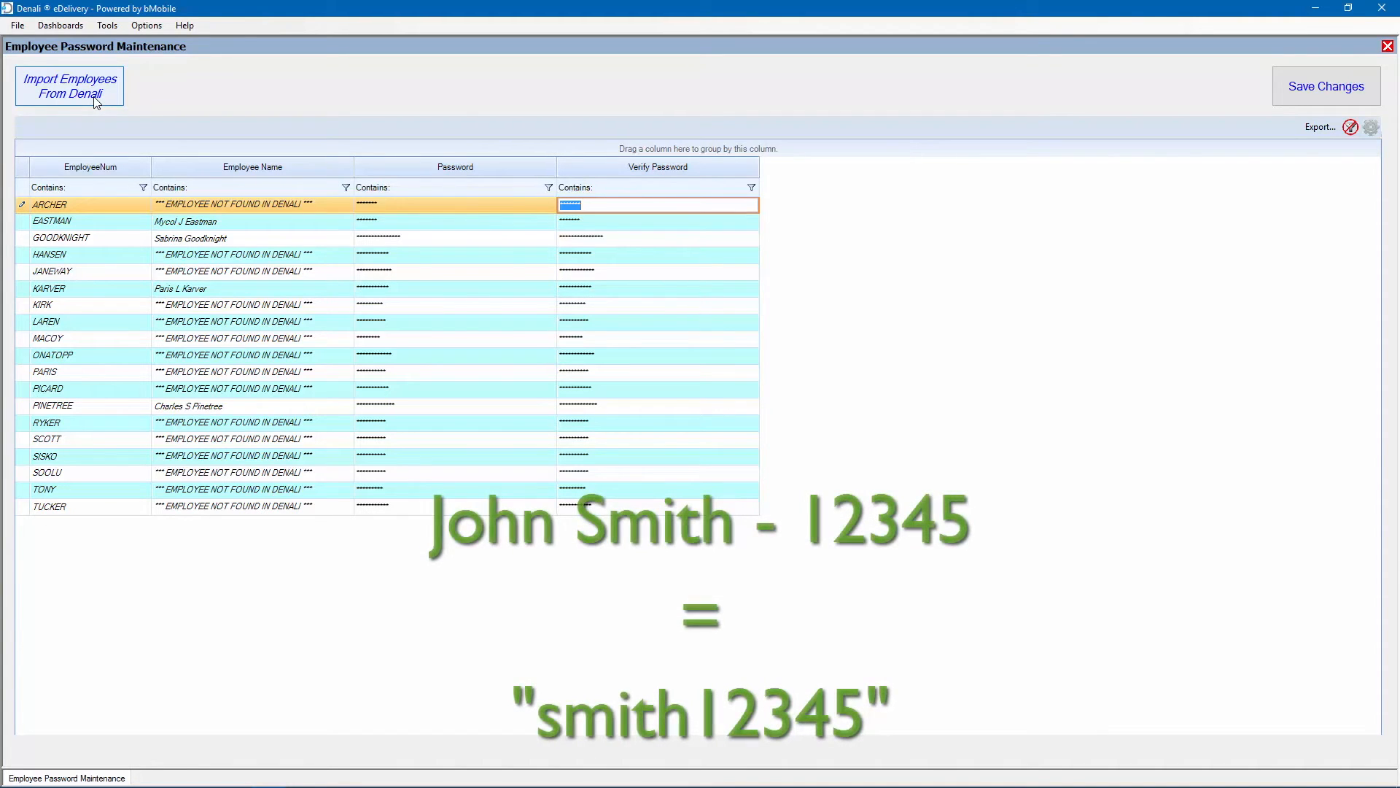
pyautogui.click(455, 204)
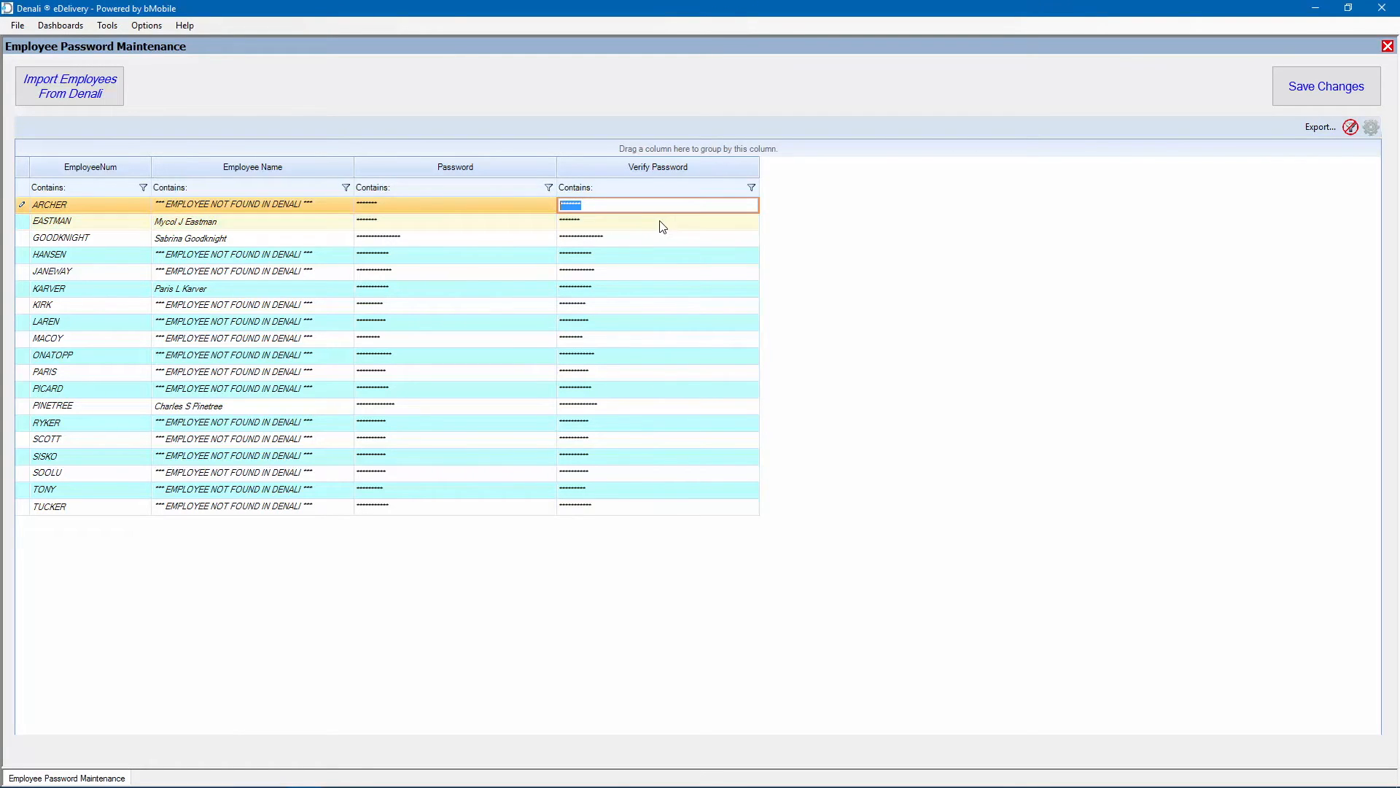
# Step: Re-enter ARCHER's password and verification, then close the maintenance screen
pyautogui.click(455, 204)
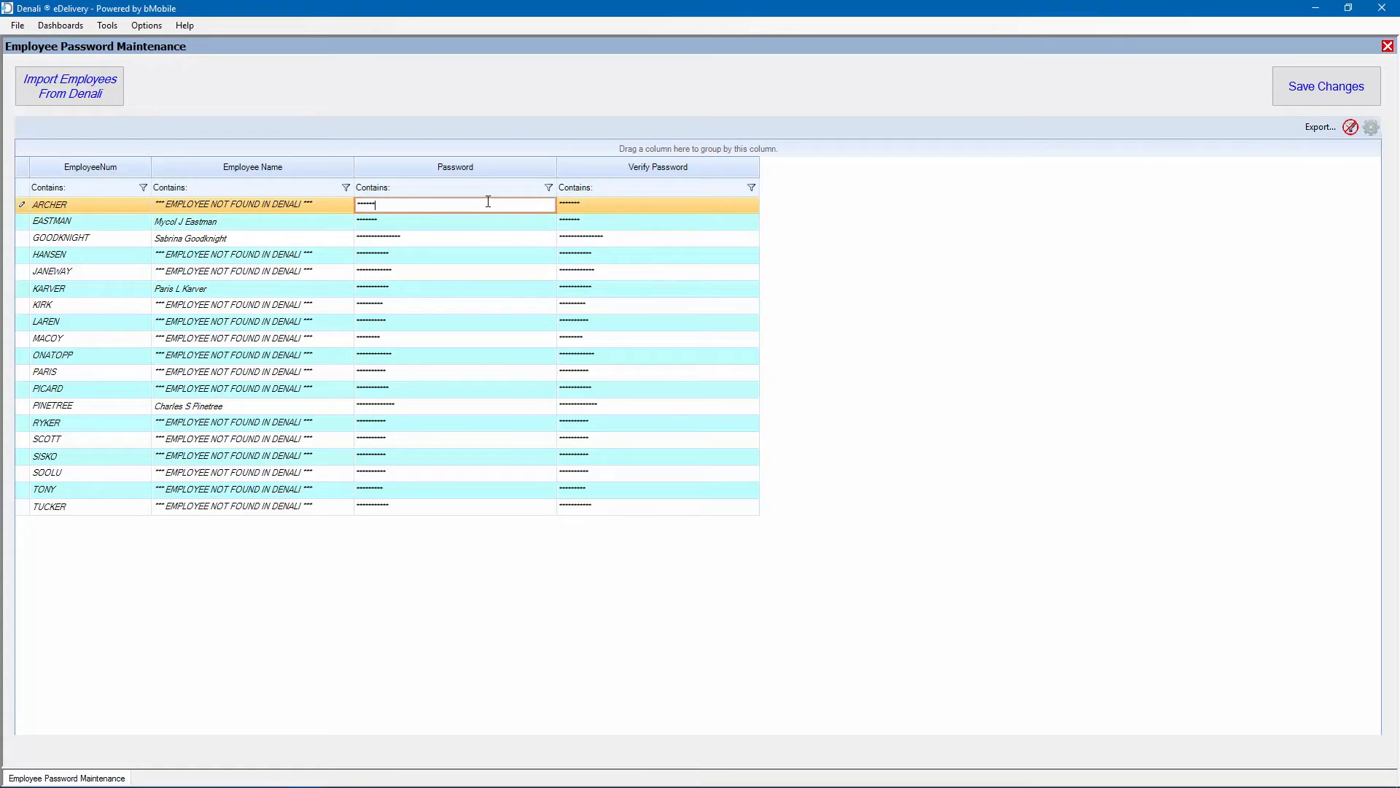
pyautogui.click(658, 204)
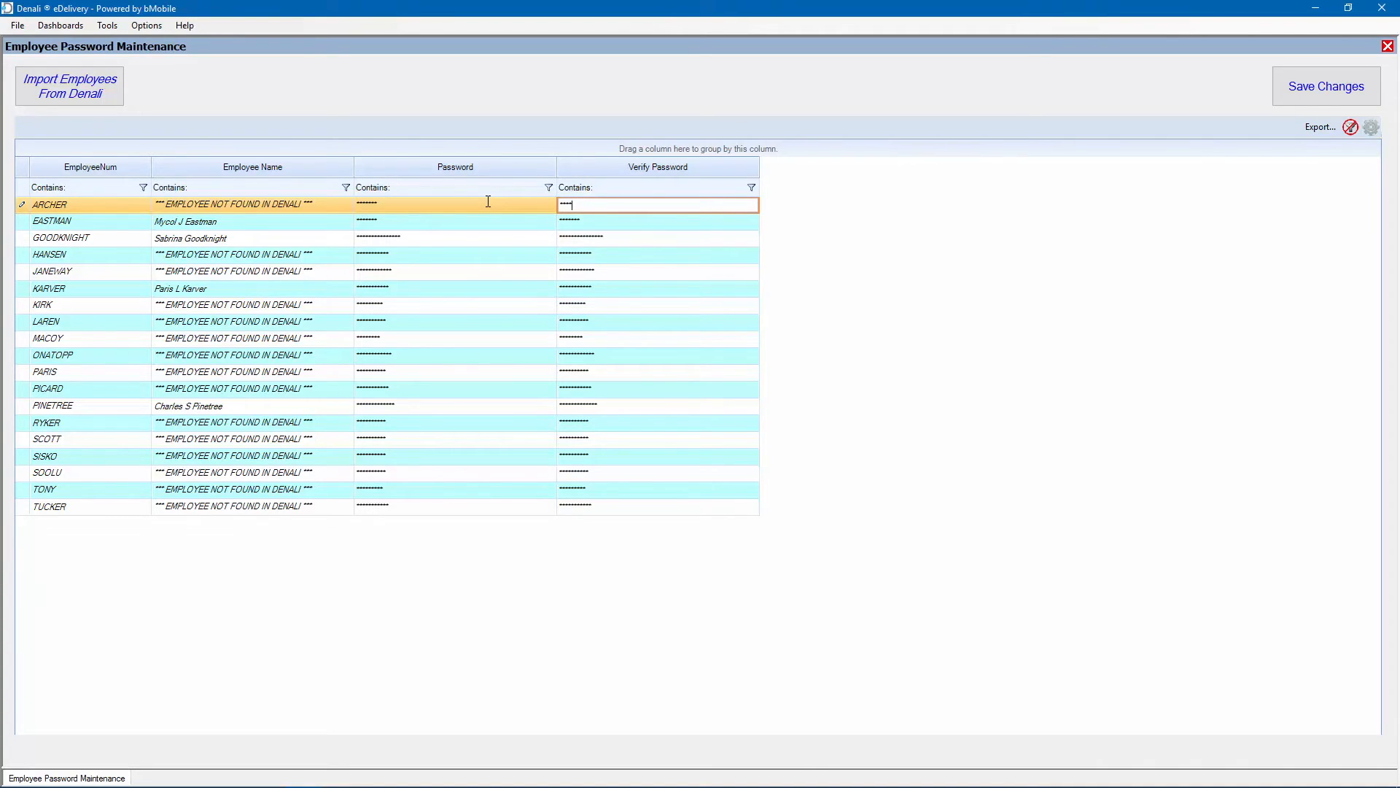
pyautogui.click(1386, 45)
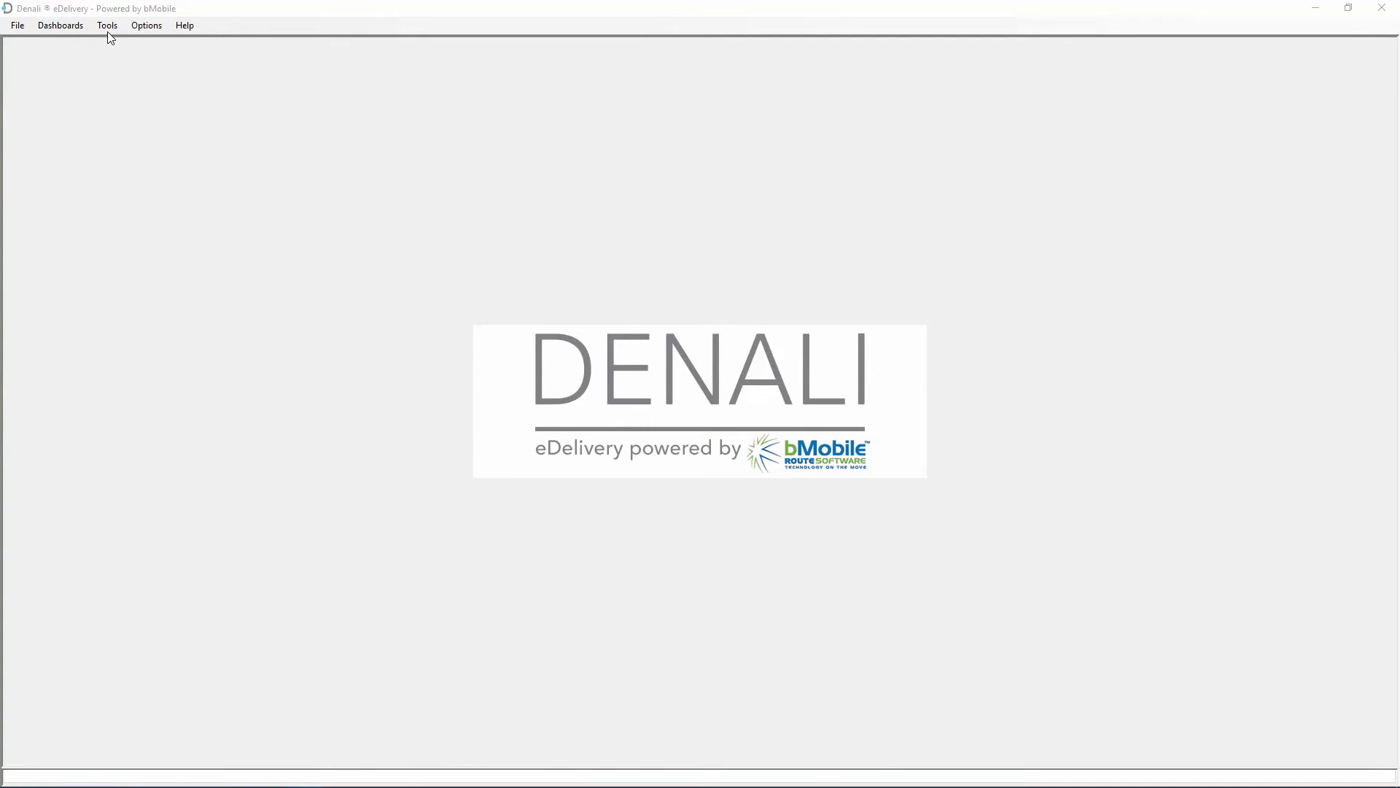
# Step: Open Manage Custom Reports from the Tools menu
pyautogui.click(107, 25)
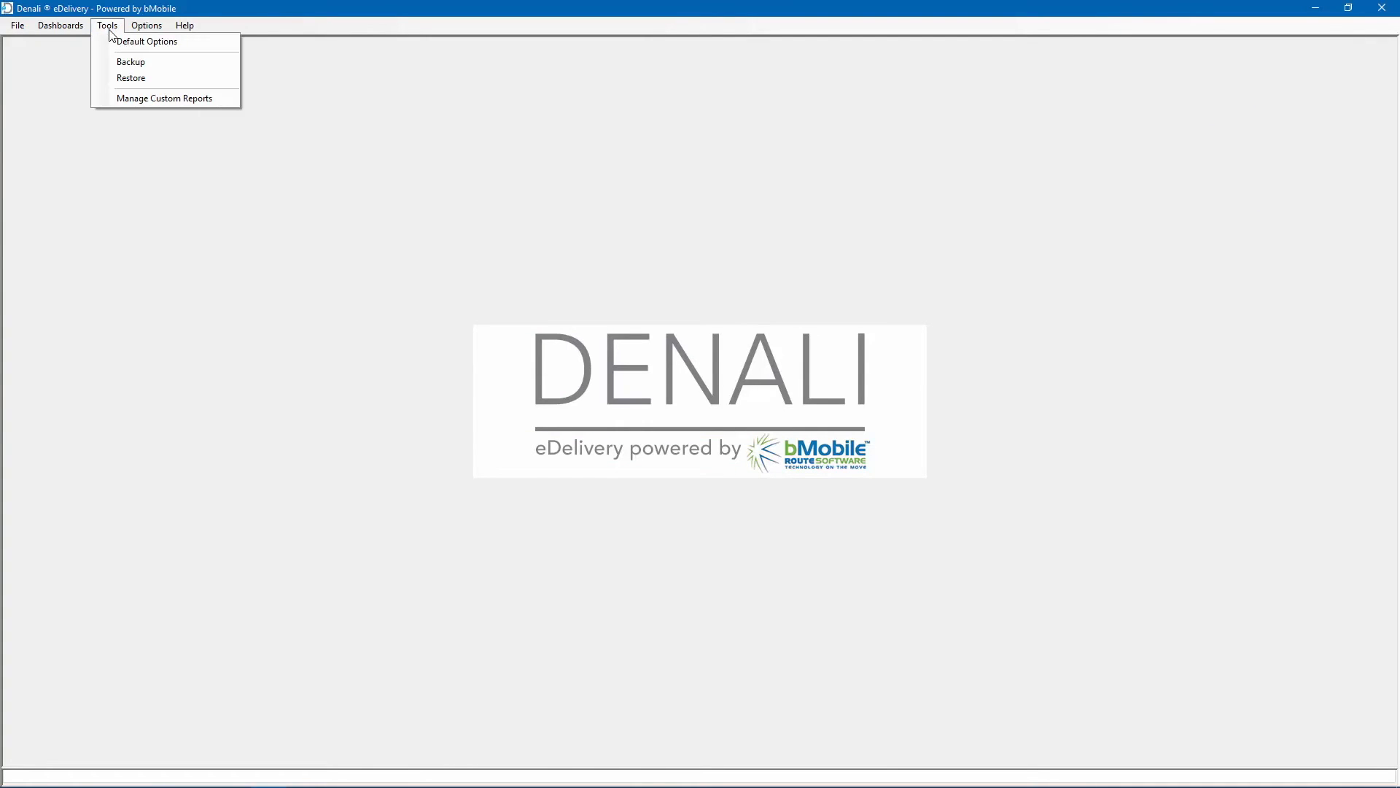
pyautogui.moveTo(164, 98)
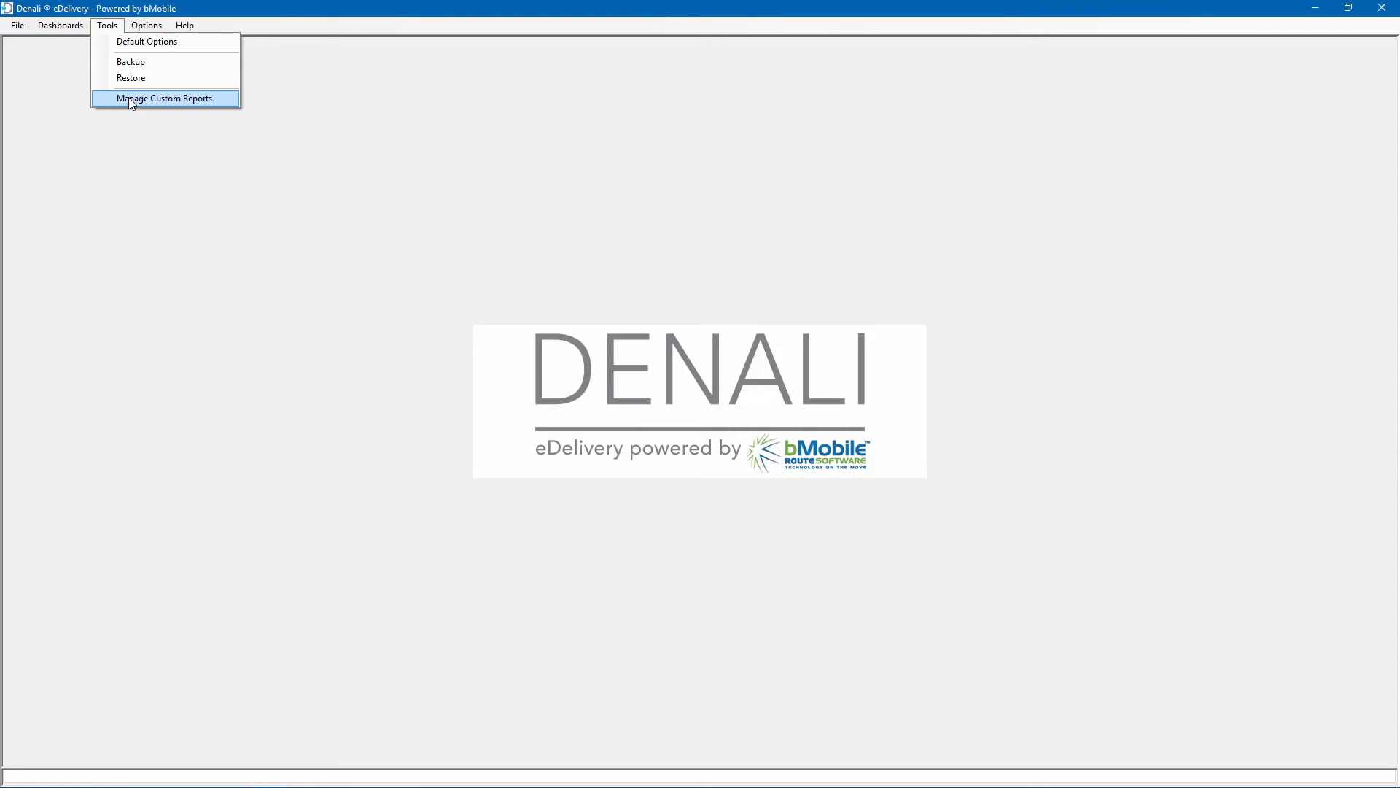
pyautogui.click(164, 99)
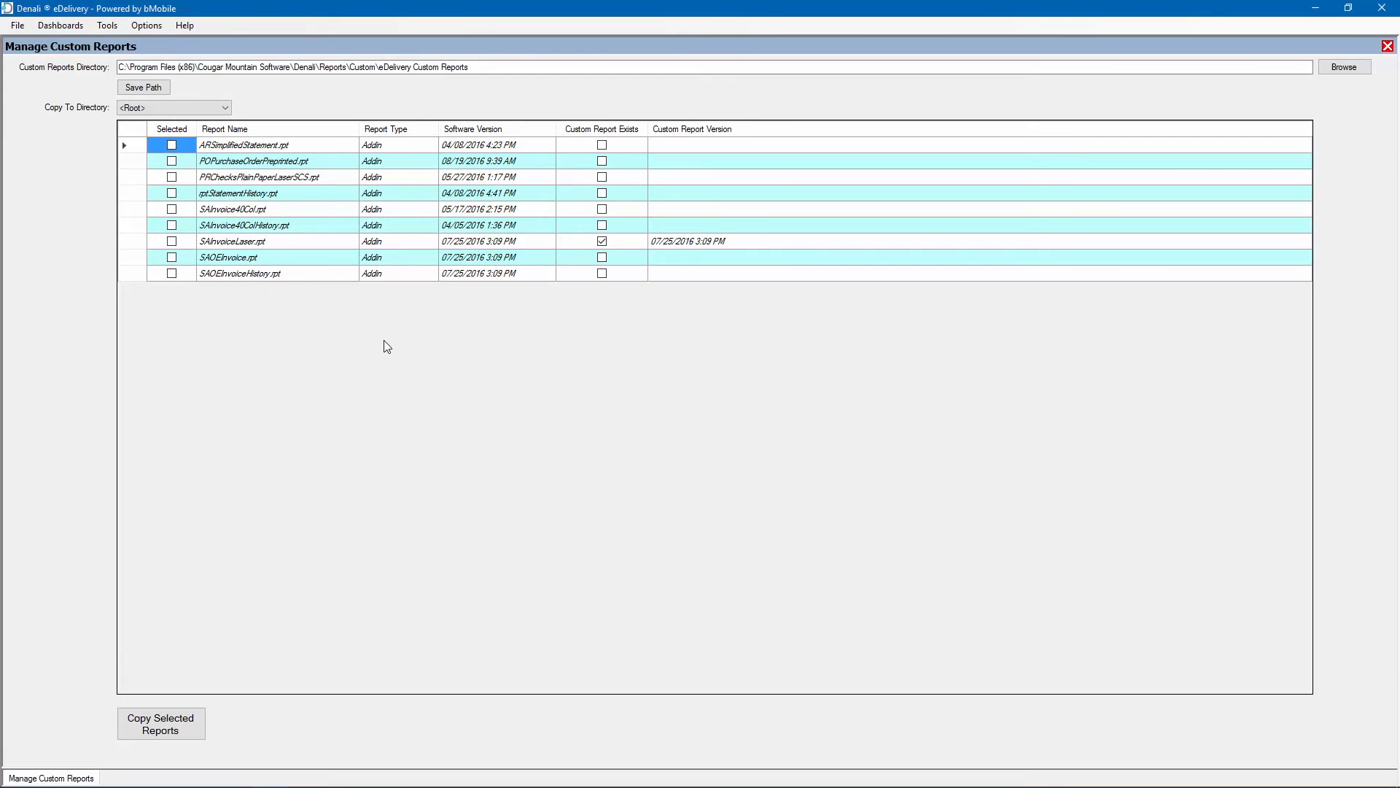
# Step: Tick POPurchaseOrderPreprinted.rpt and browse the custom reports directory
pyautogui.click(171, 160)
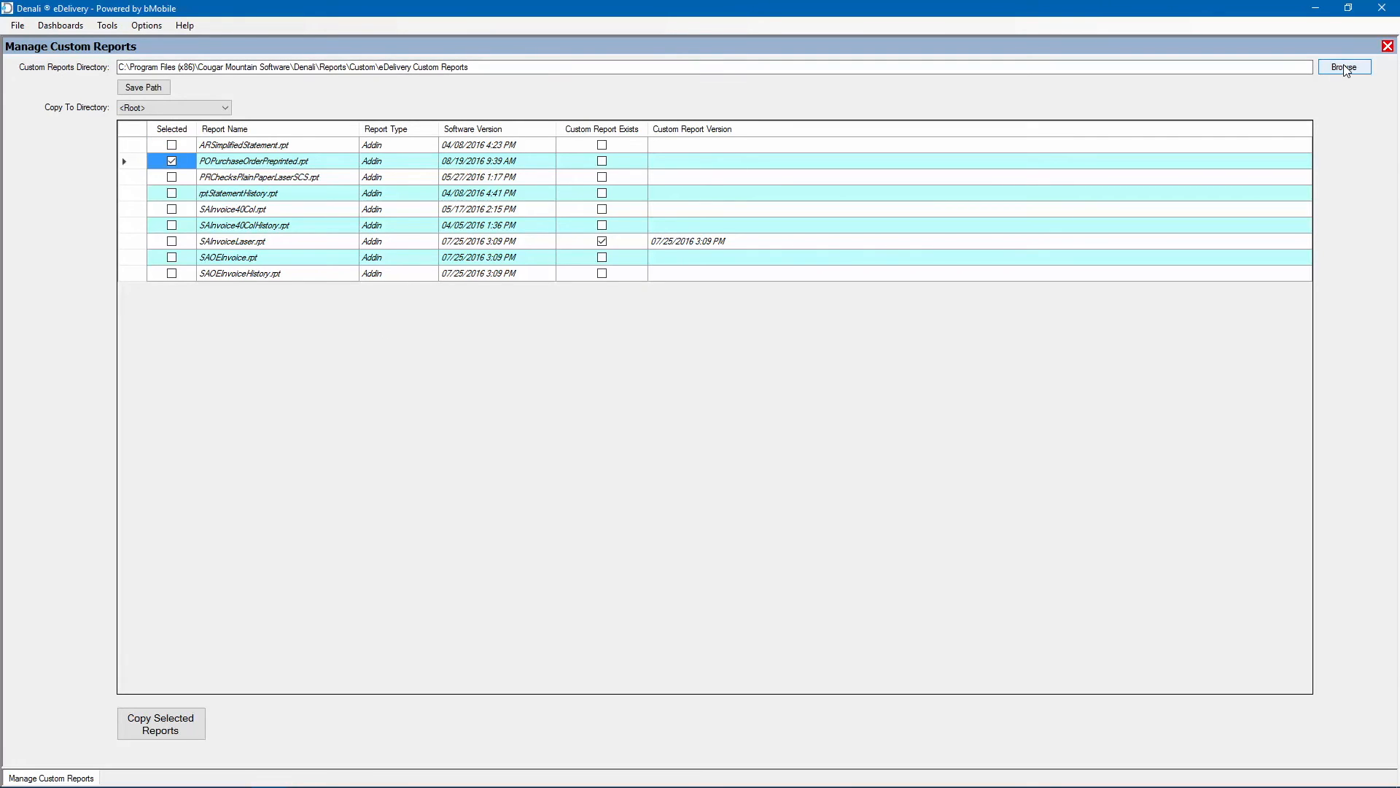
pyautogui.click(1344, 66)
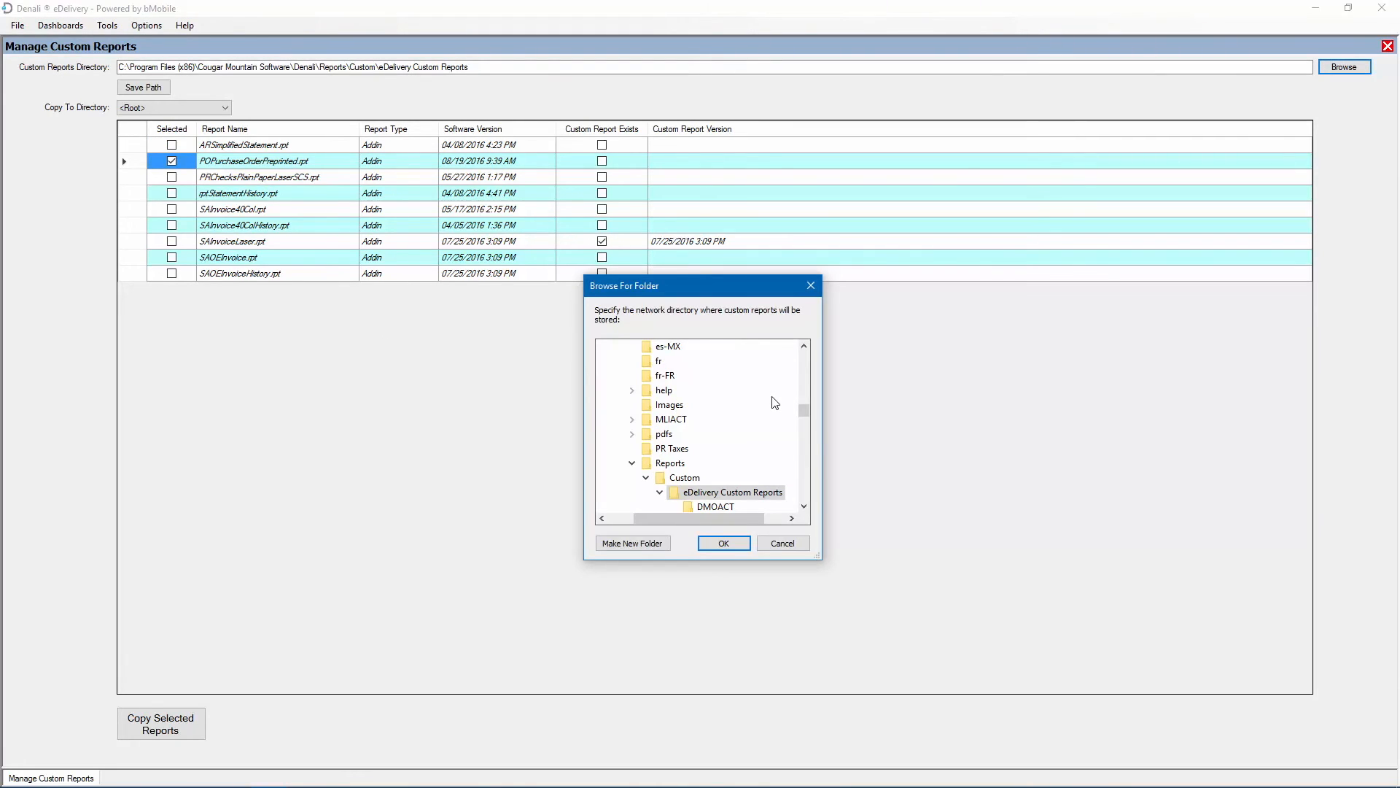
pyautogui.moveTo(723, 516)
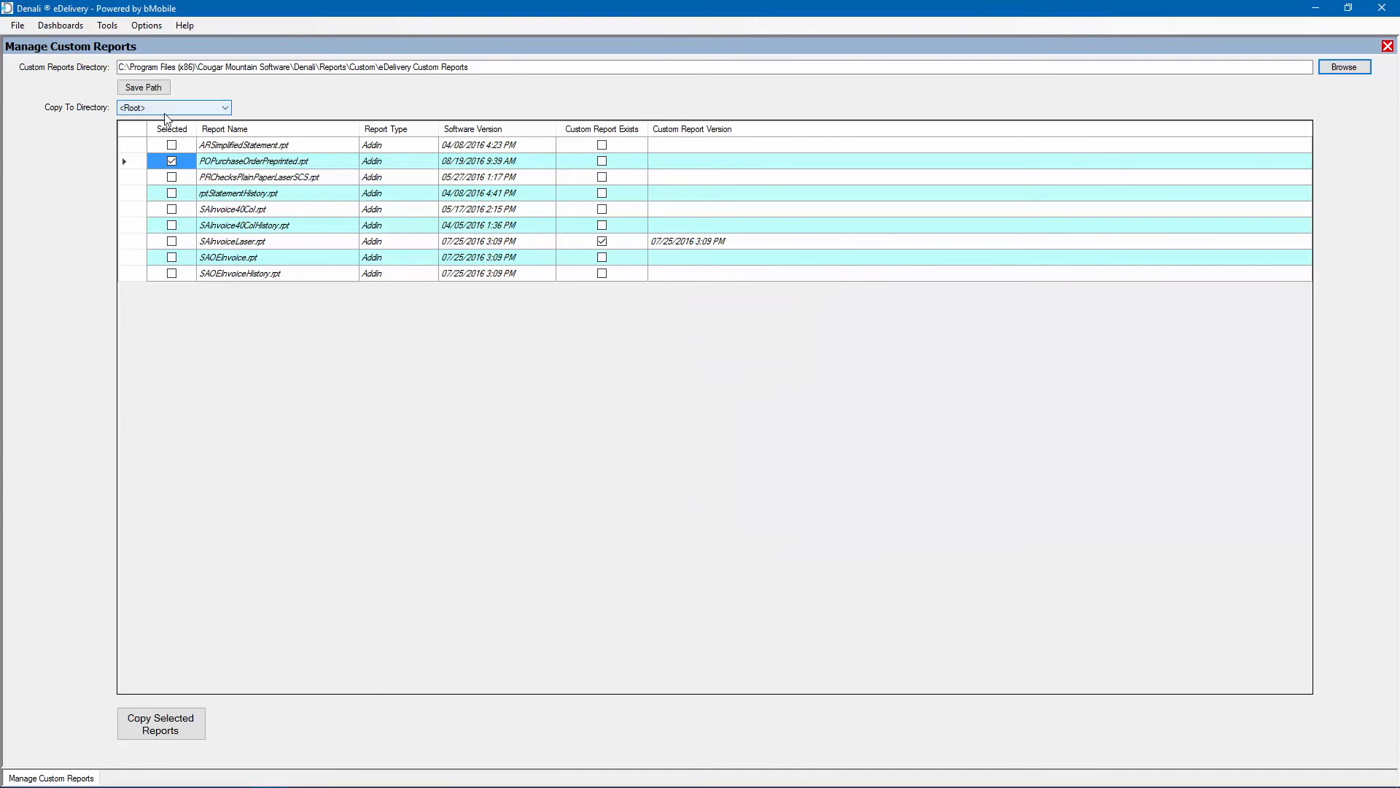
# Step: Set Copy To Directory to DMOACT for POPurchaseOrderPreprinted.rpt and close Manage Custom Reports
pyautogui.click(224, 107)
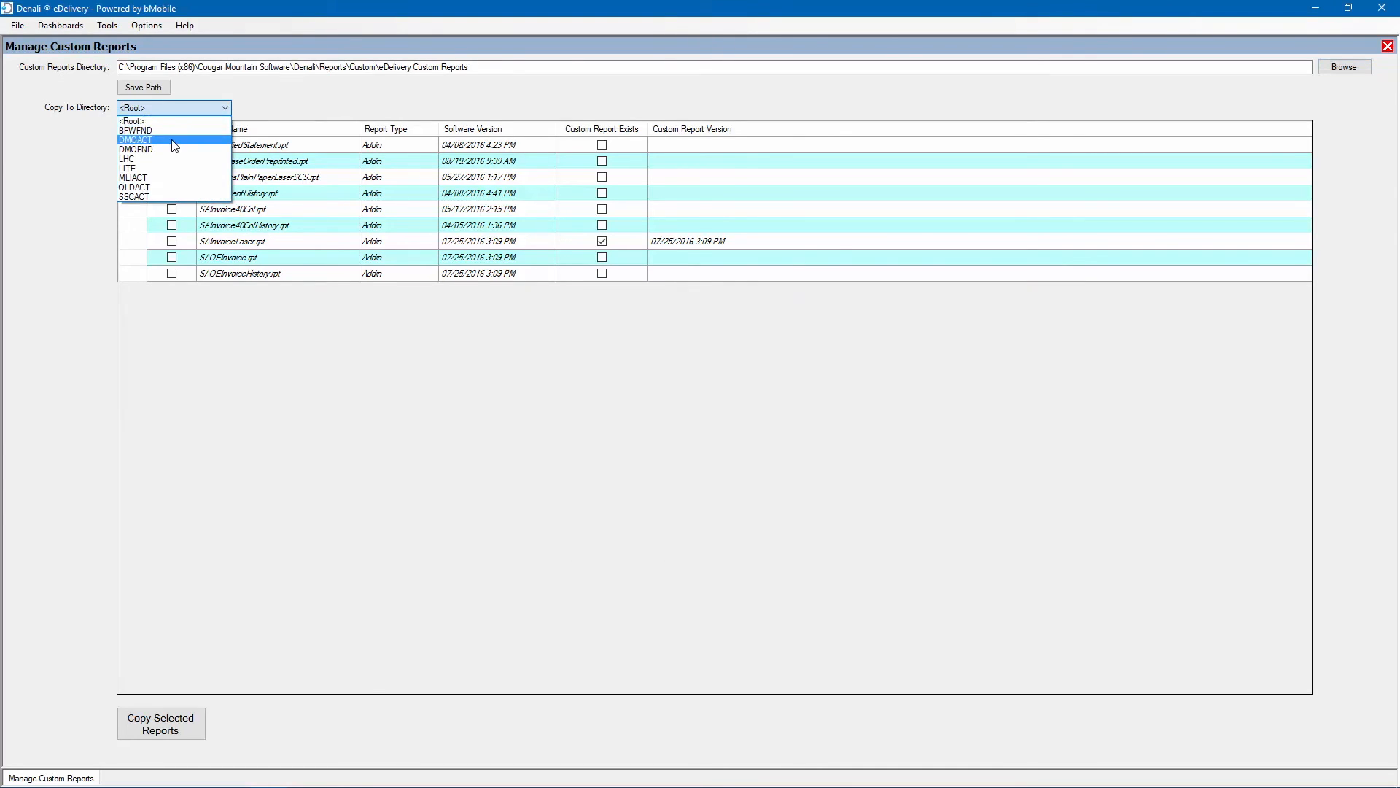
pyautogui.click(132, 107)
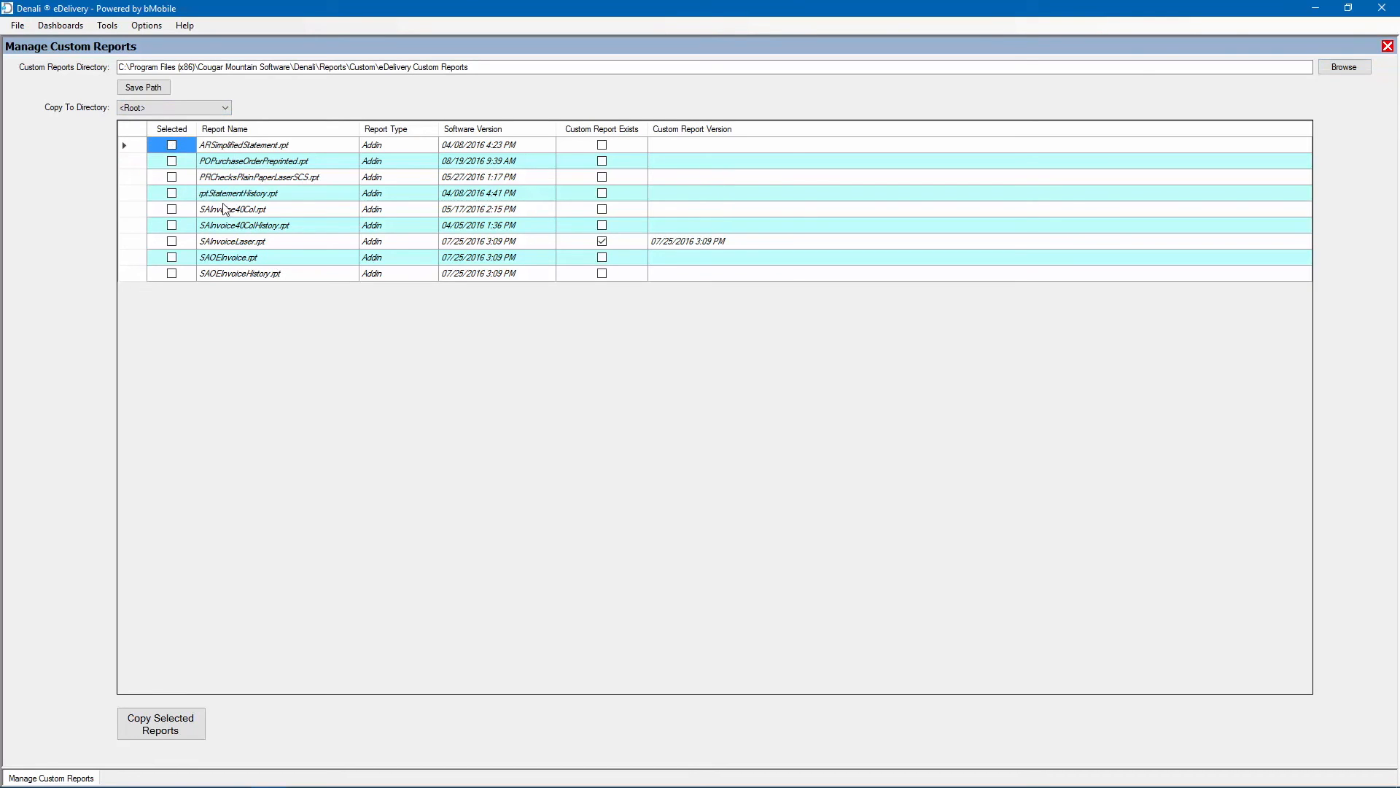
pyautogui.click(172, 160)
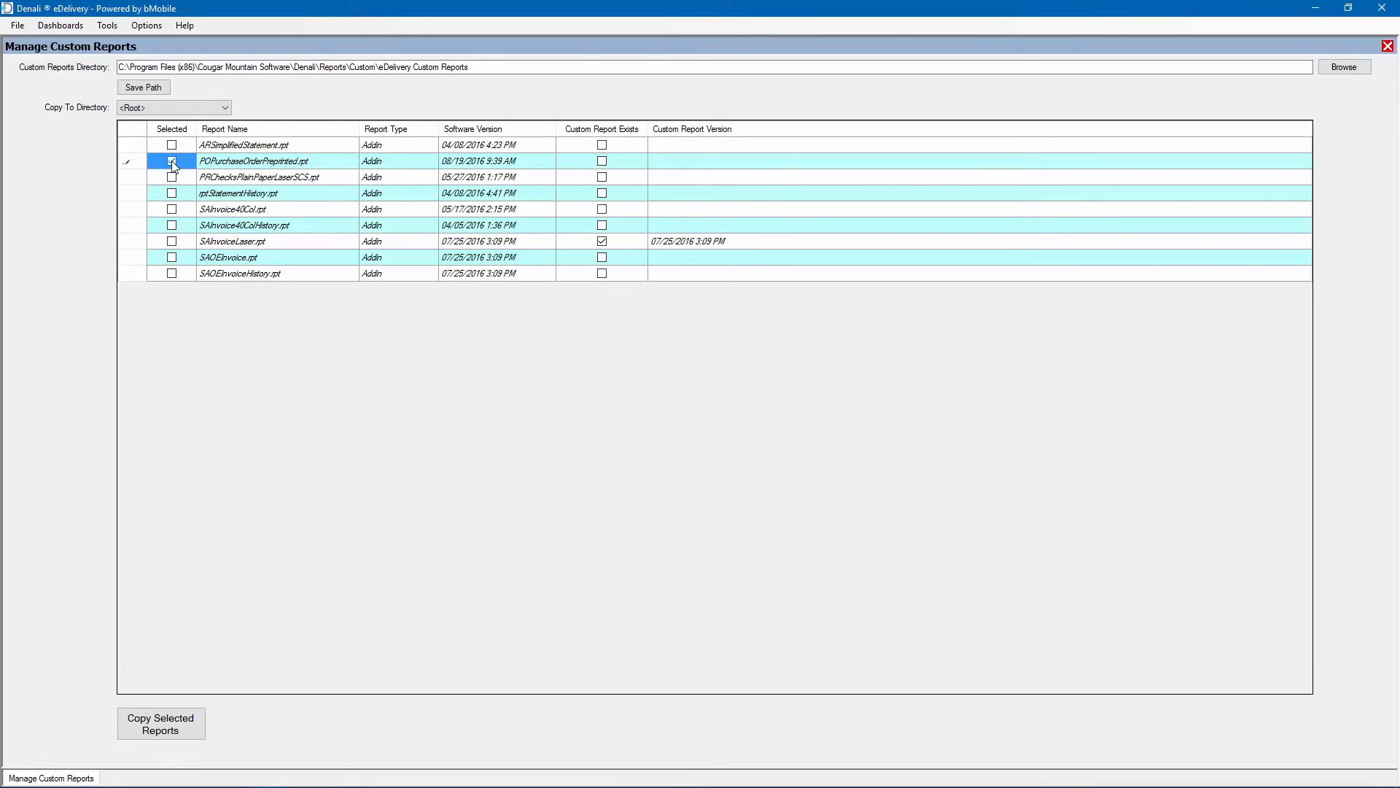
pyautogui.click(171, 161)
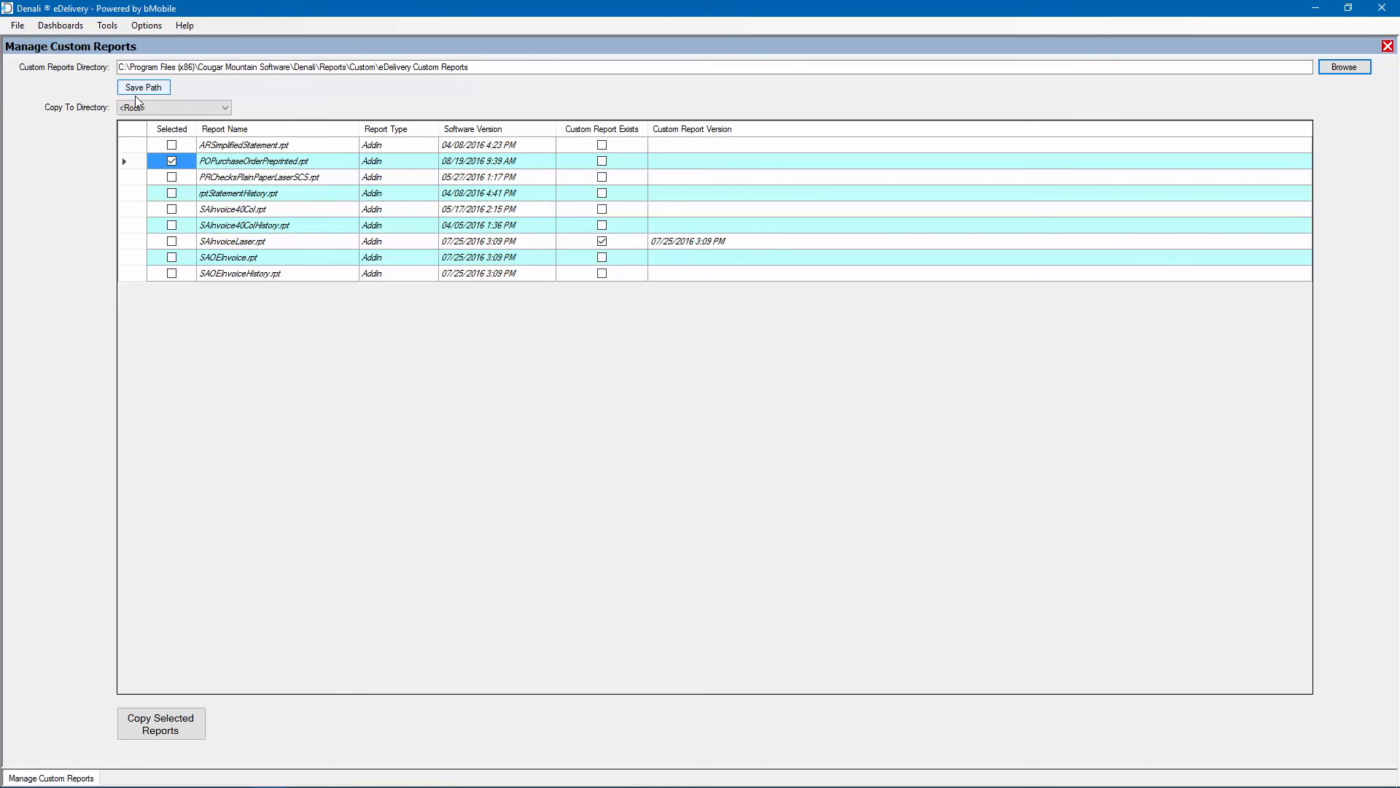
pyautogui.click(173, 108)
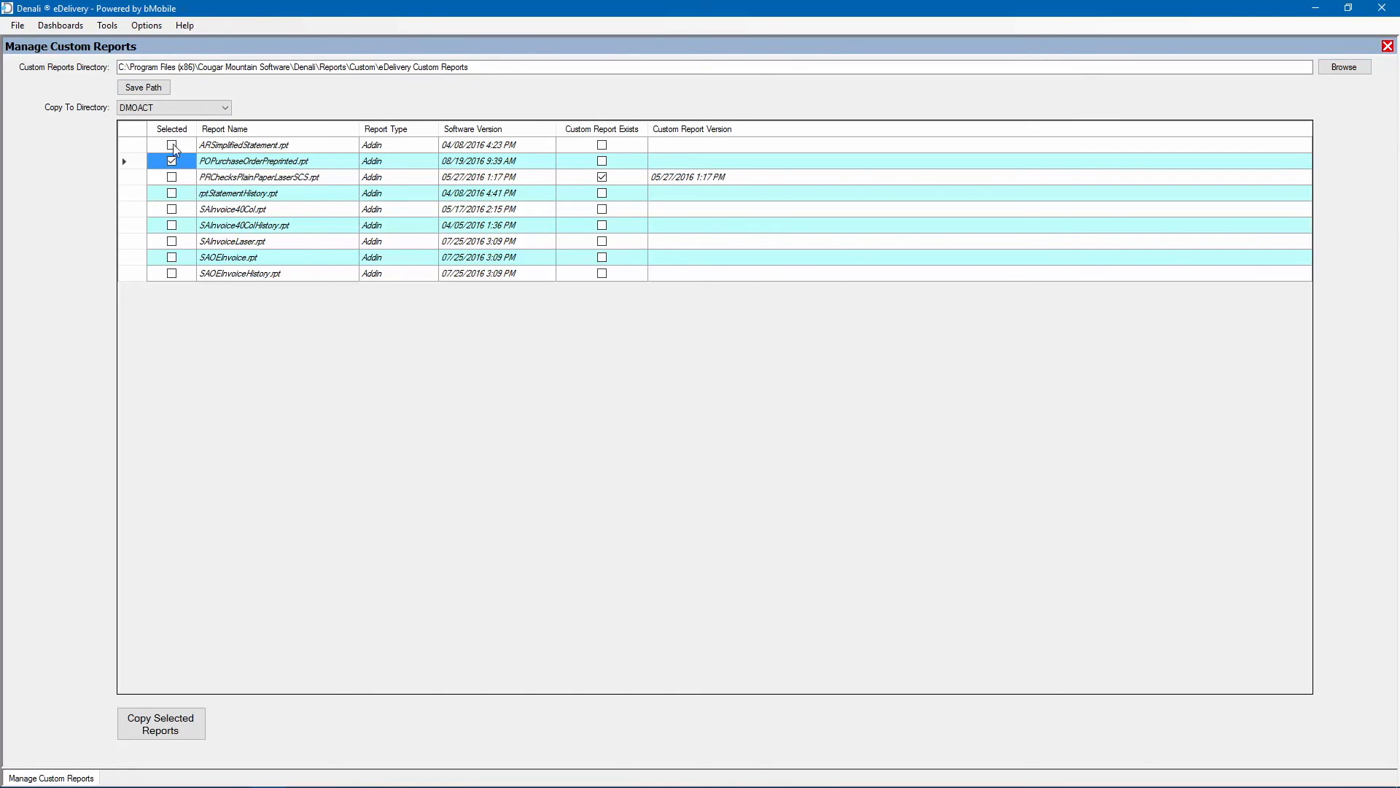
pyautogui.click(1388, 46)
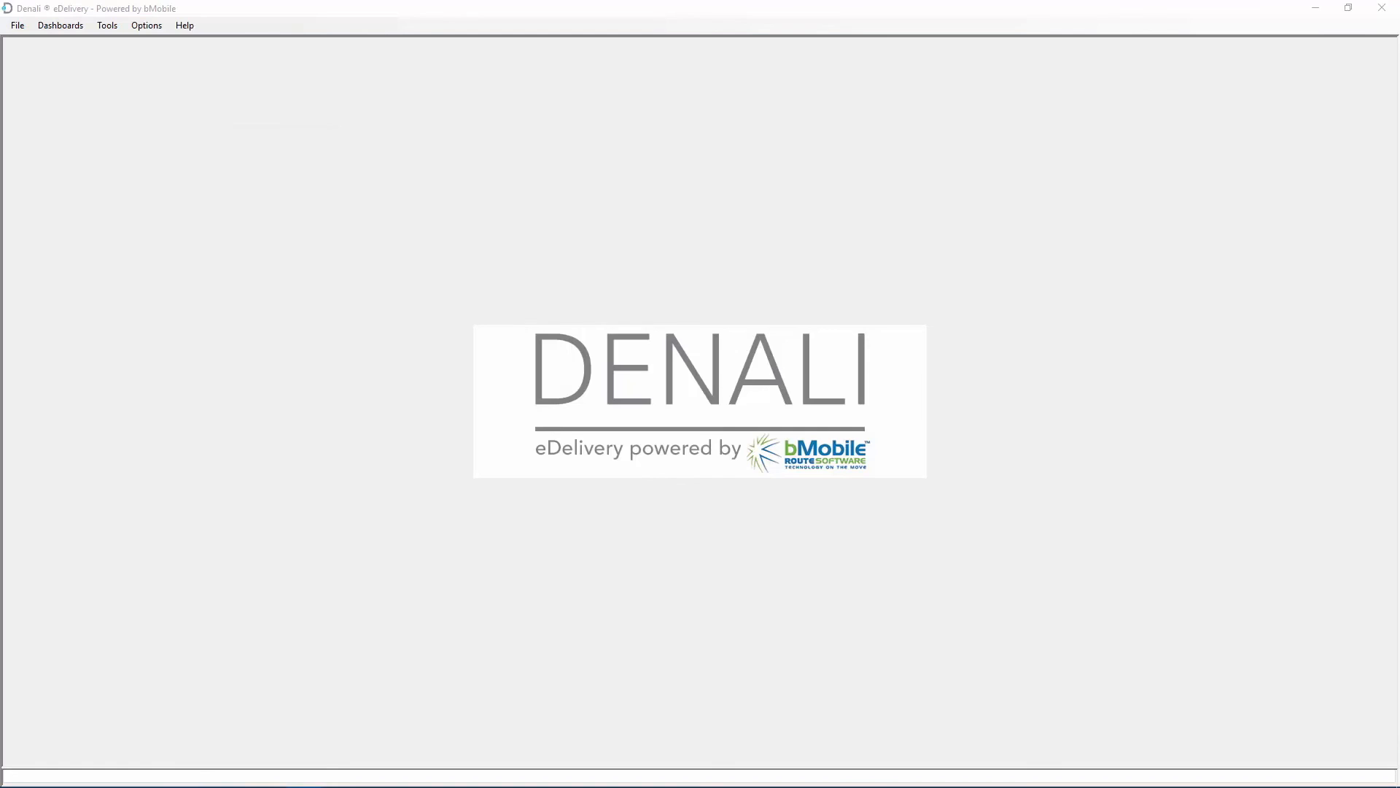